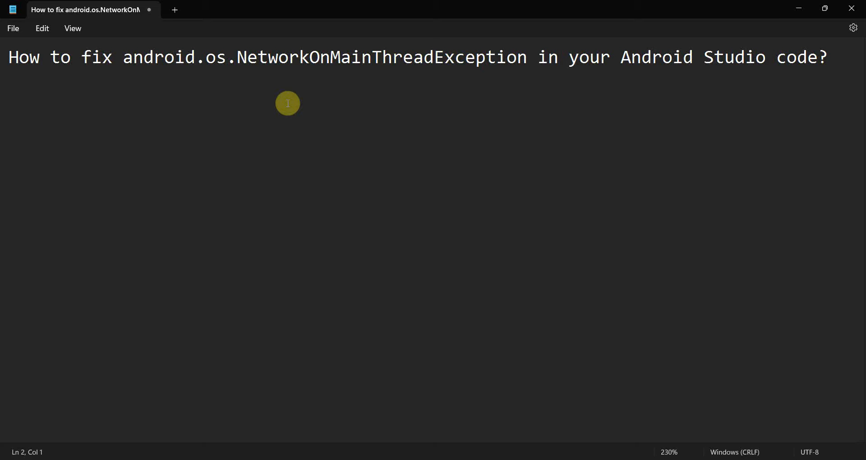
# Select the word NetworkOnMainThreadException in the Notepad question title.
pyautogui.doubleClick(269, 57)
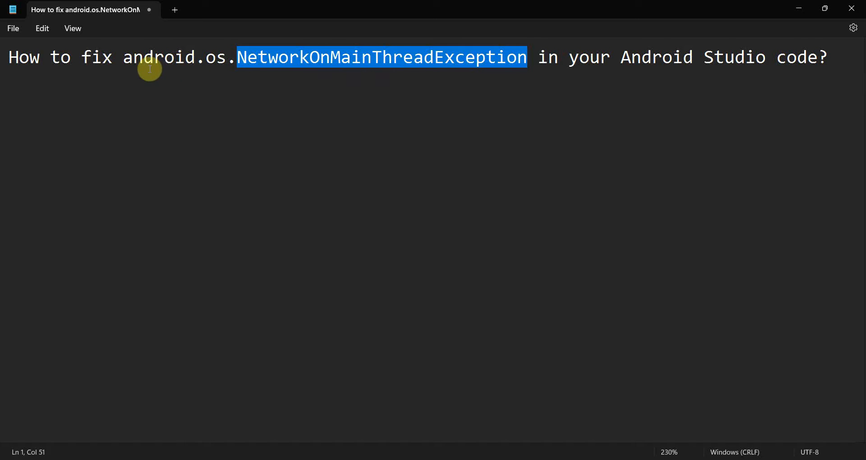
pyautogui.moveTo(576, 74)
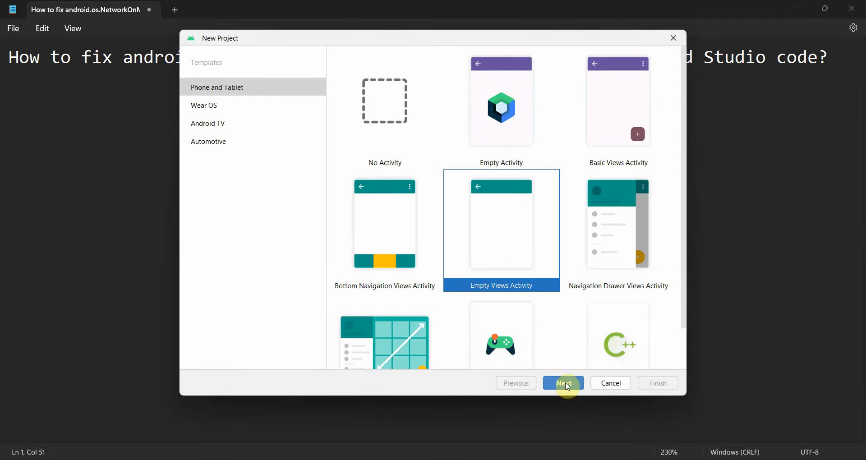
# Create a Java Empty Views Activity project named 'NetworkOnMainThreadException Fix'.
pyautogui.click(562, 383)
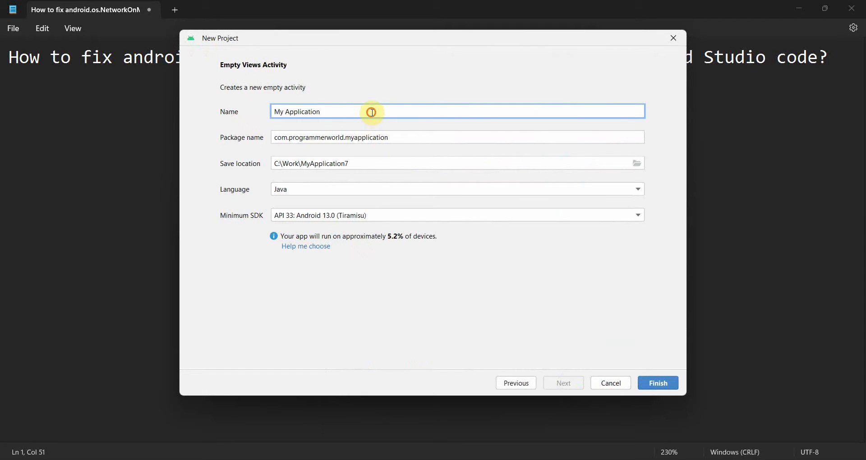
pyautogui.write('NetworkOnMainThreadException')
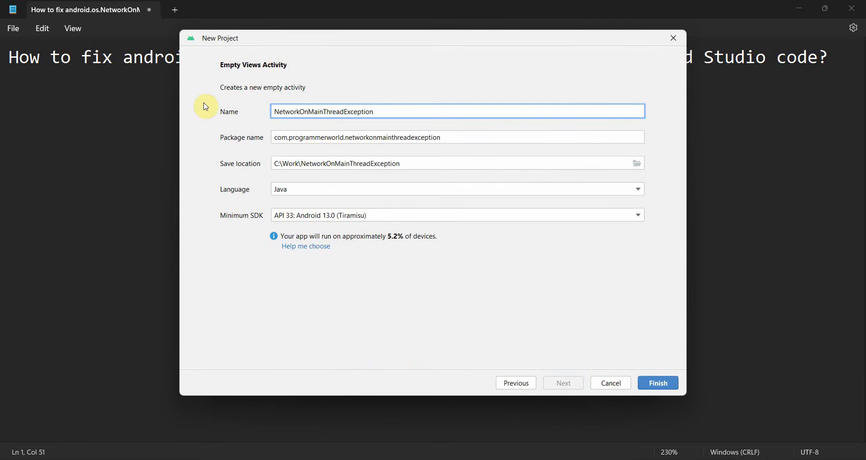
pyautogui.moveTo(398, 112)
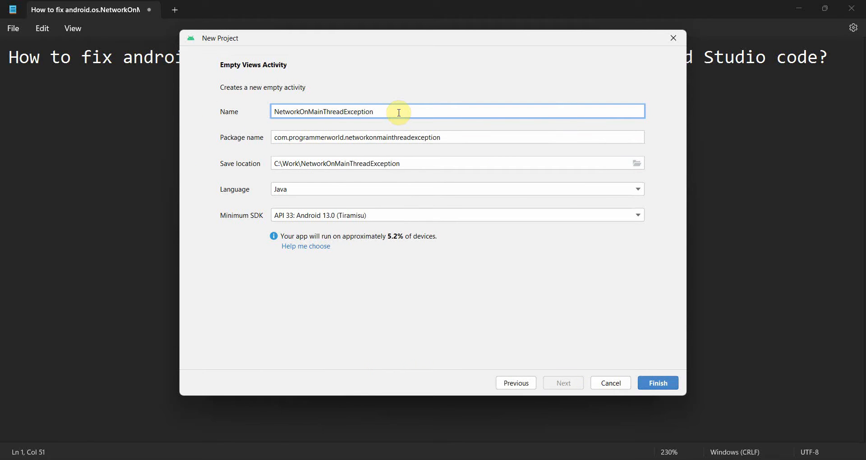
pyautogui.write('F')
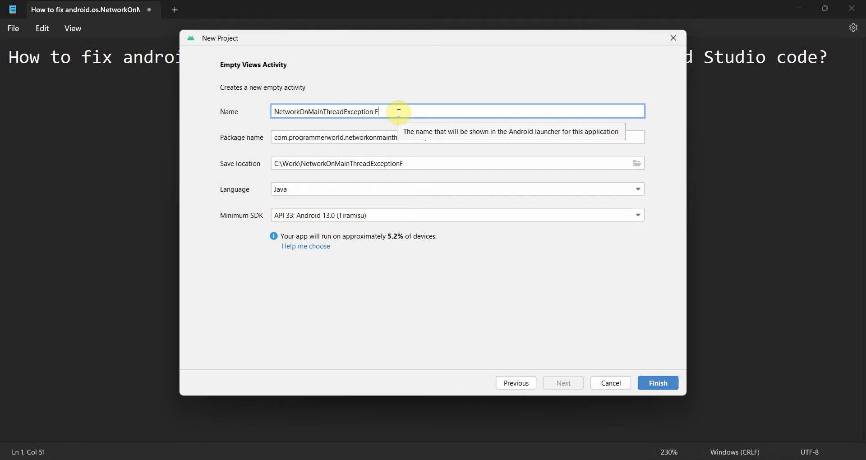
pyautogui.write('ix')
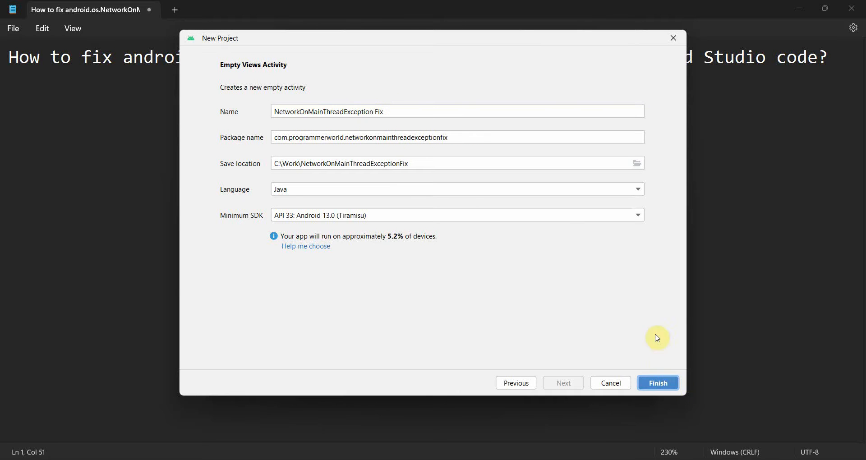
pyautogui.click(657, 383)
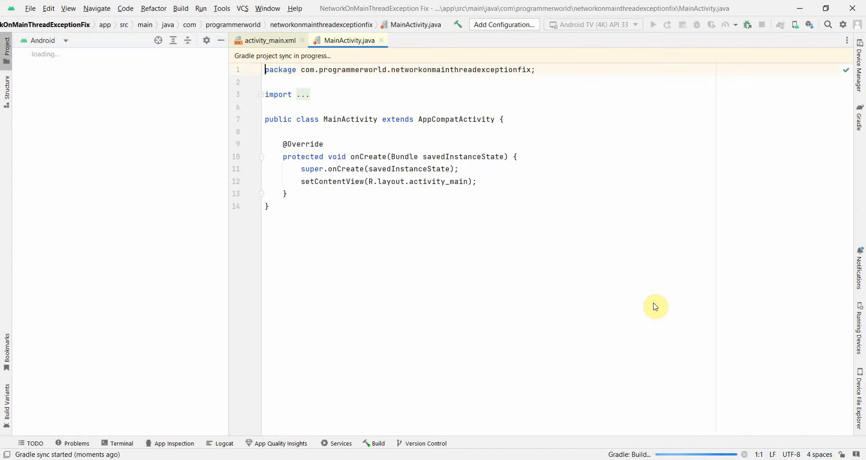
pyautogui.moveTo(480, 204)
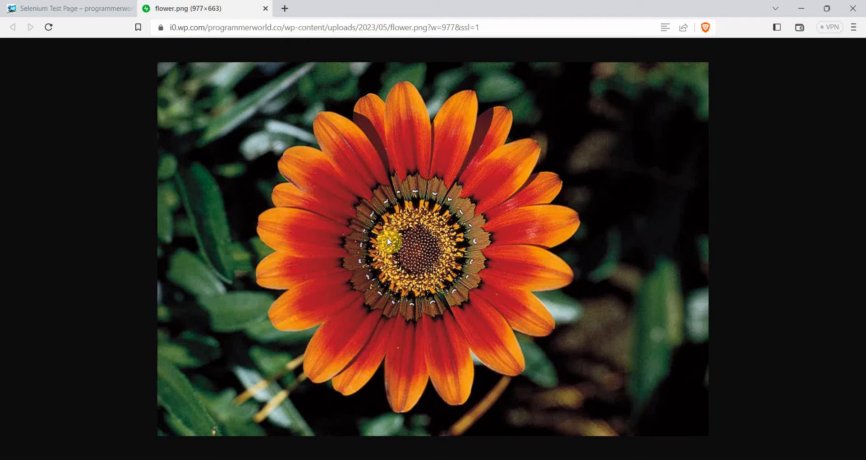
pyautogui.moveTo(369, 206)
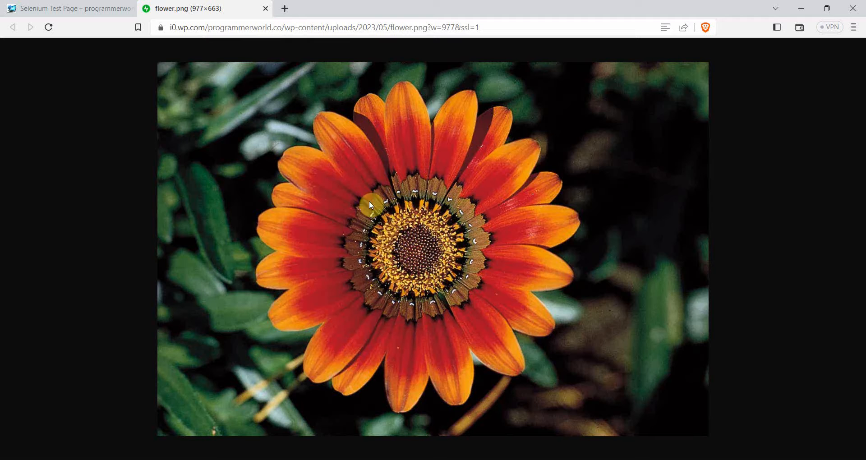
pyautogui.moveTo(356, 214)
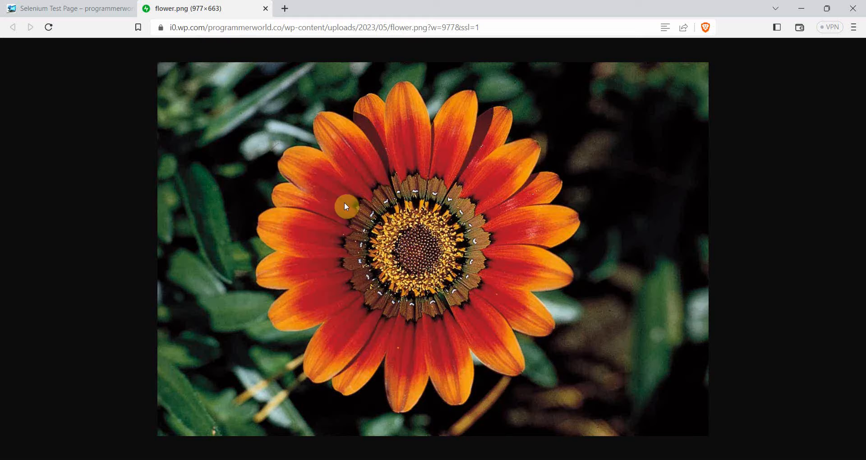
pyautogui.moveTo(418, 183)
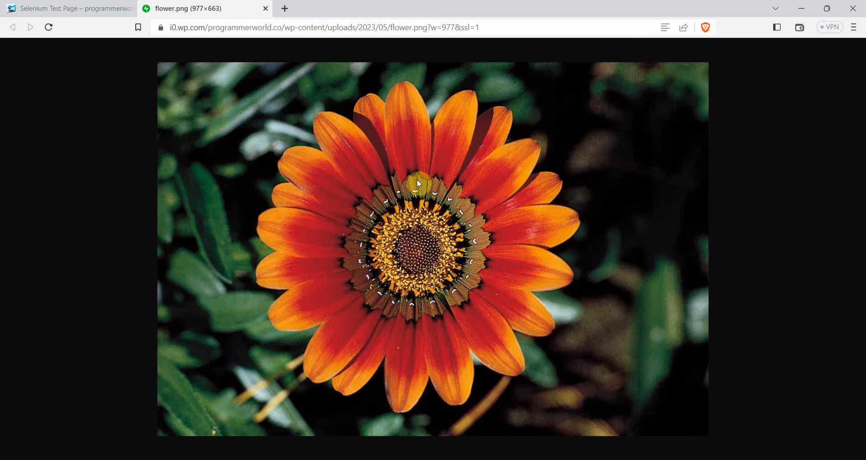
pyautogui.moveTo(802, 5)
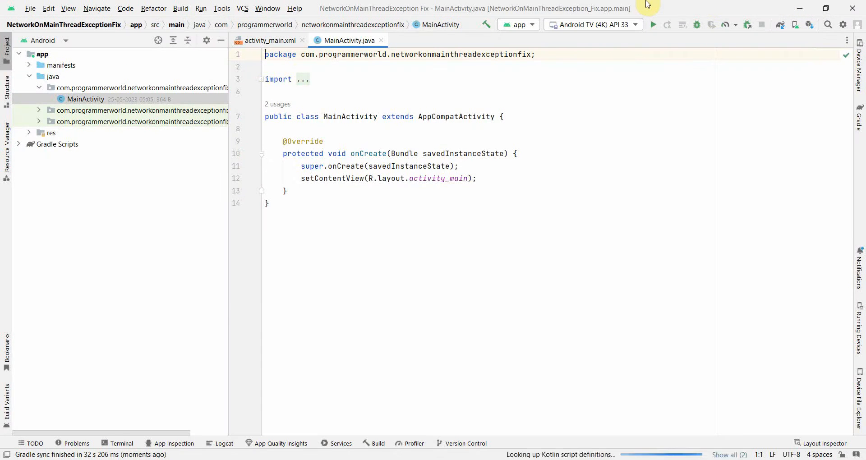
# Run the app on the Pixel 6 API 33 emulator and add the INTERNET uses-permission to the manifest.
pyautogui.click(372, 179)
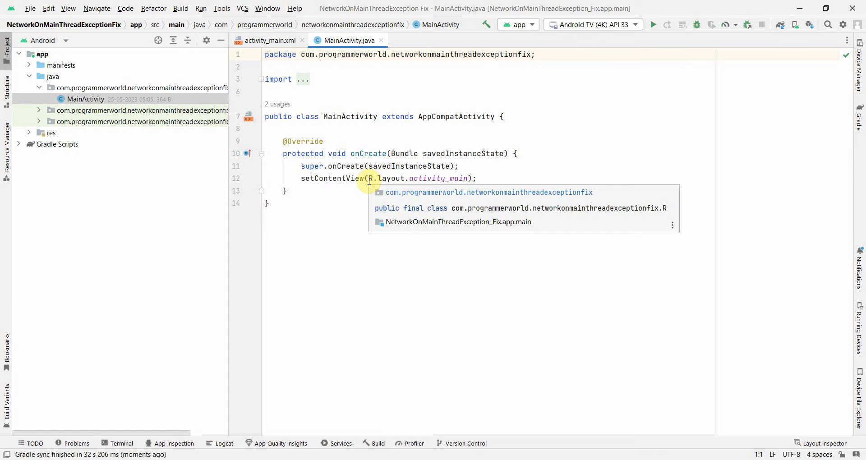
pyautogui.click(593, 57)
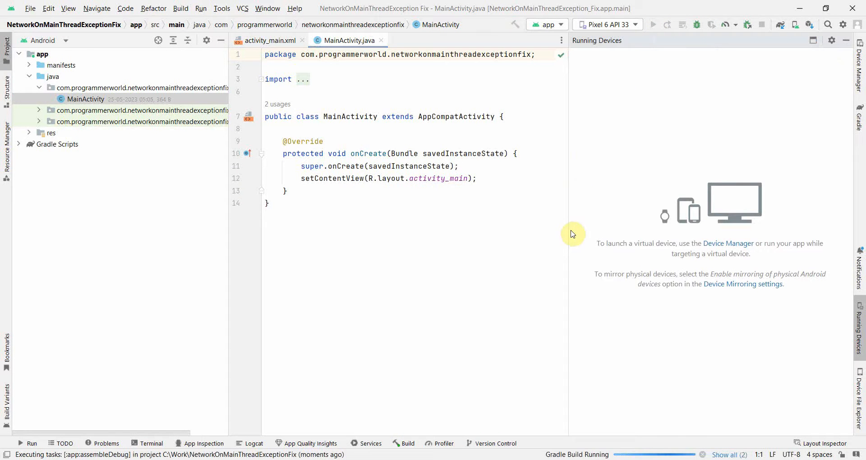
pyautogui.moveTo(579, 236)
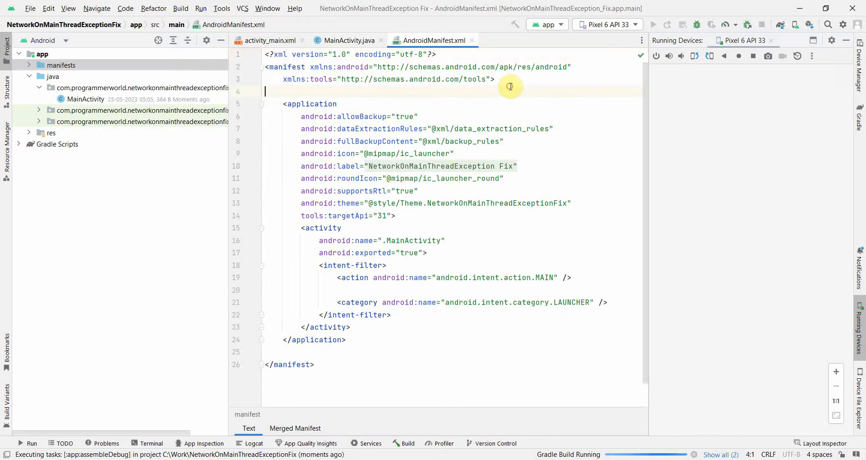
pyautogui.press('Enter')
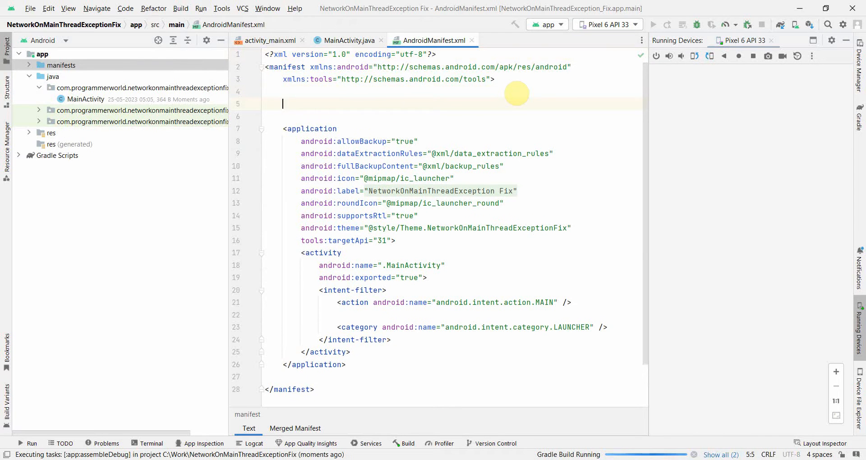
pyautogui.write('<uses-permission android:name="android.permission.INTERNET"/>')
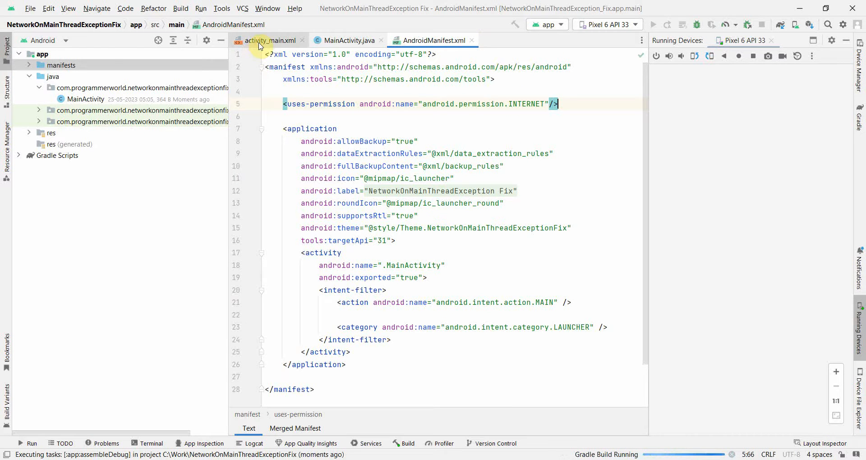
pyautogui.click(270, 40)
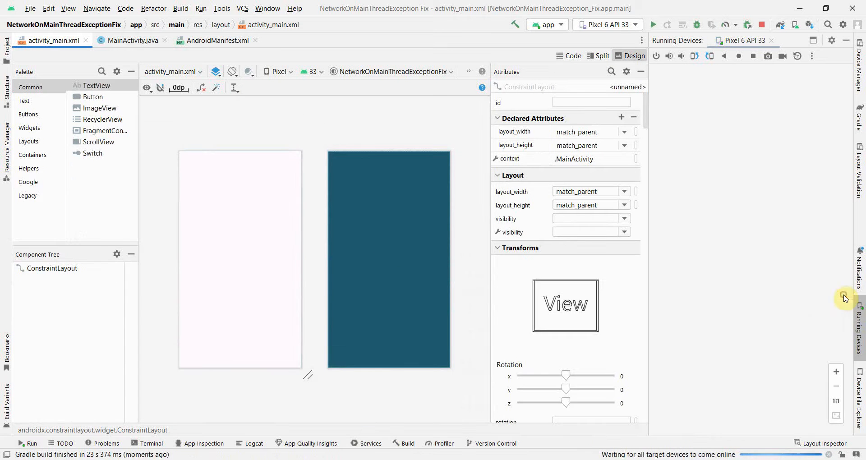
# Add a 'Load from URL' button constrained near the top-left of the layout.
pyautogui.click(93, 96)
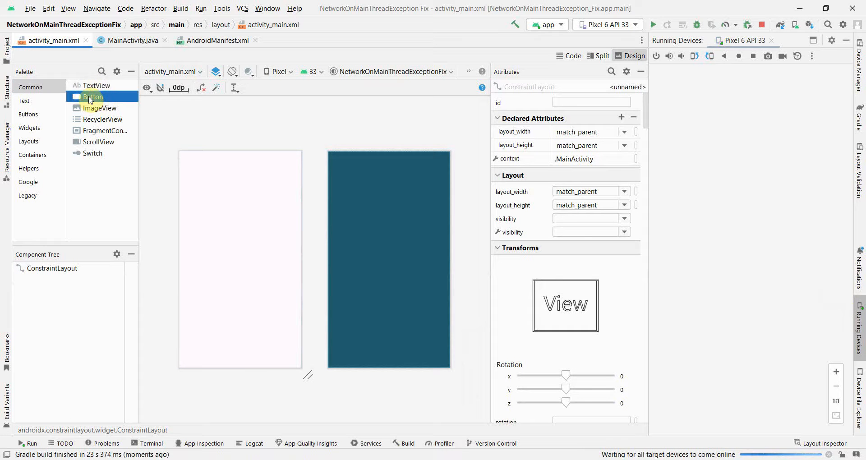
pyautogui.moveTo(93, 96); pyautogui.dragTo(209, 182)
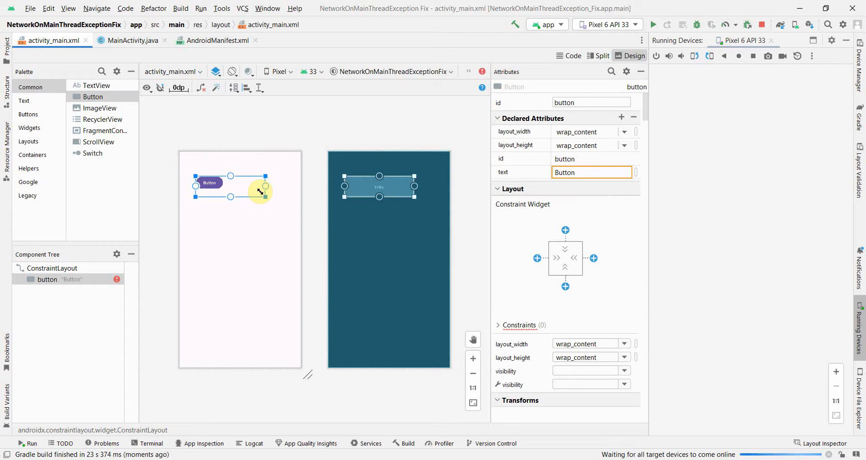
pyautogui.moveTo(265, 190); pyautogui.dragTo(253, 177)
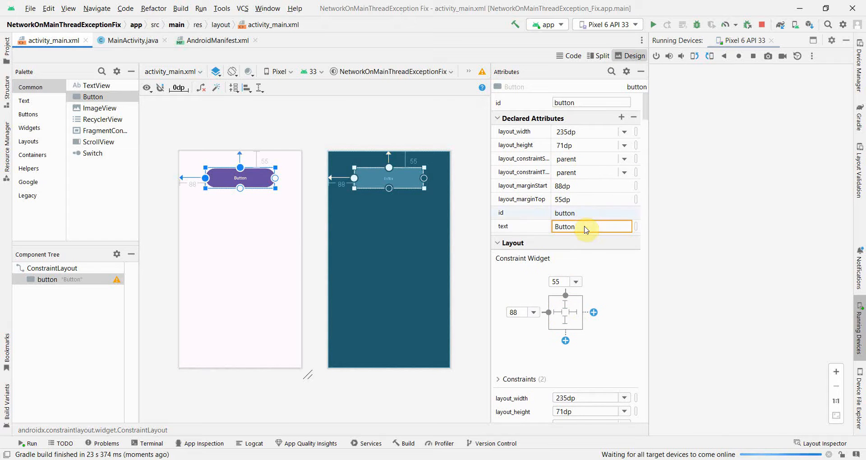
pyautogui.write('Load')
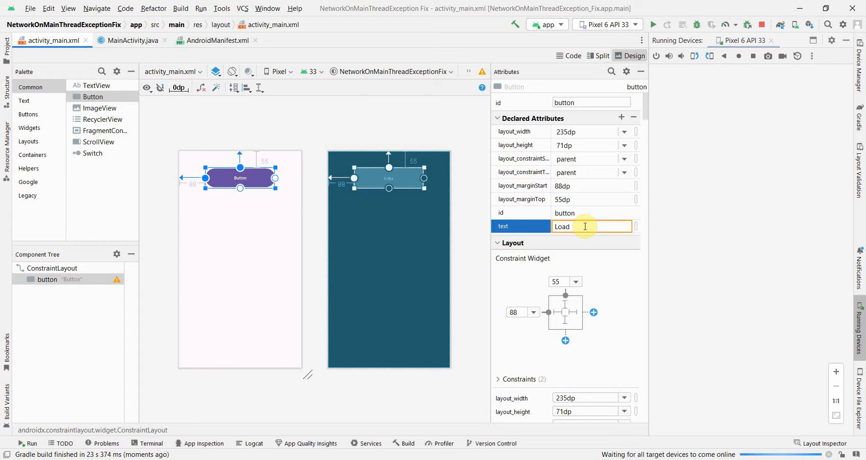
pyautogui.write('fr')
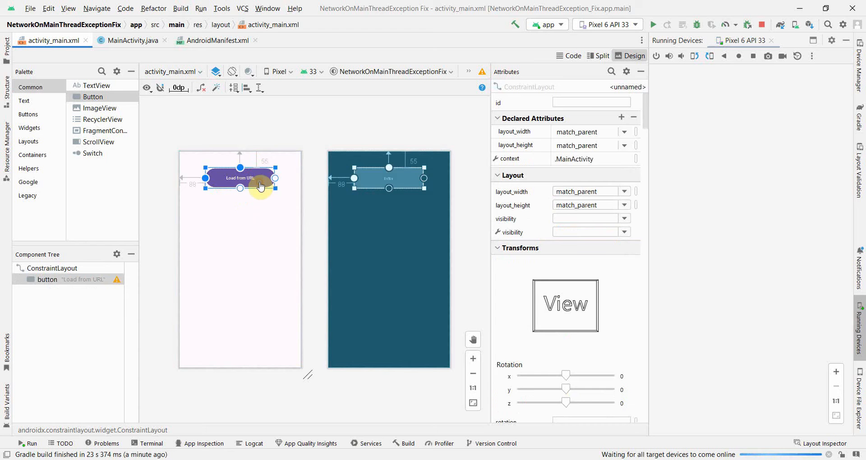
pyautogui.click(240, 177)
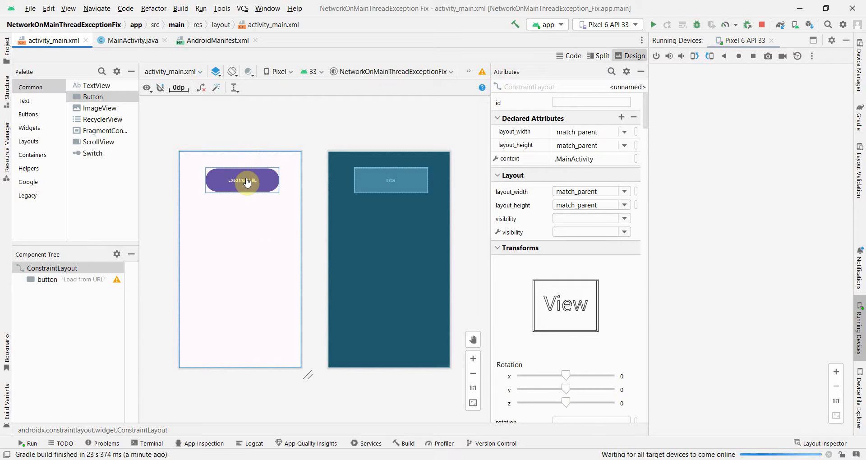
# Add an ImageView with the ic_launcher_background placeholder under the button.
pyautogui.click(241, 180)
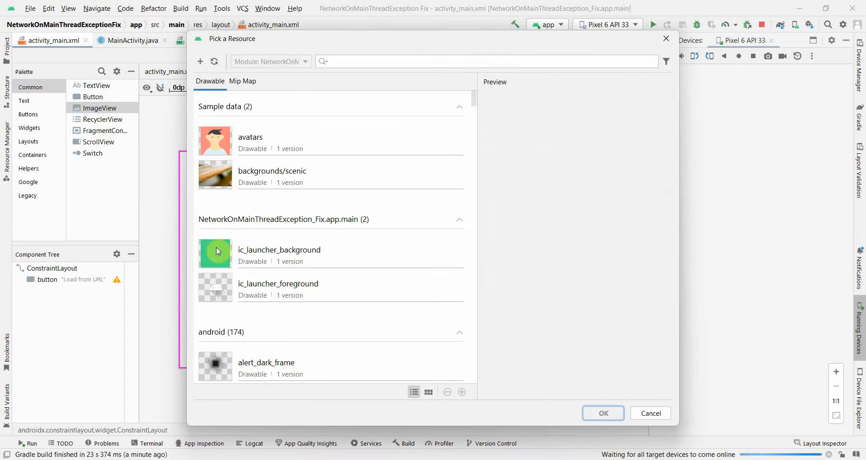
pyautogui.click(603, 413)
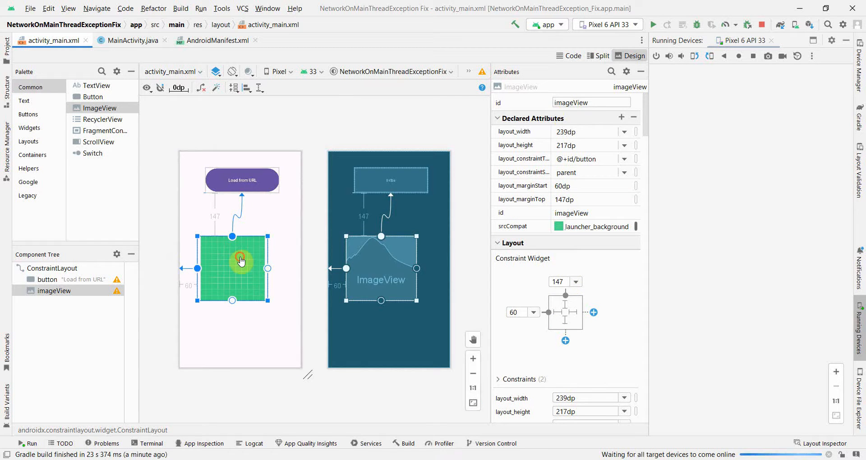
pyautogui.moveTo(241, 261); pyautogui.dragTo(250, 262)
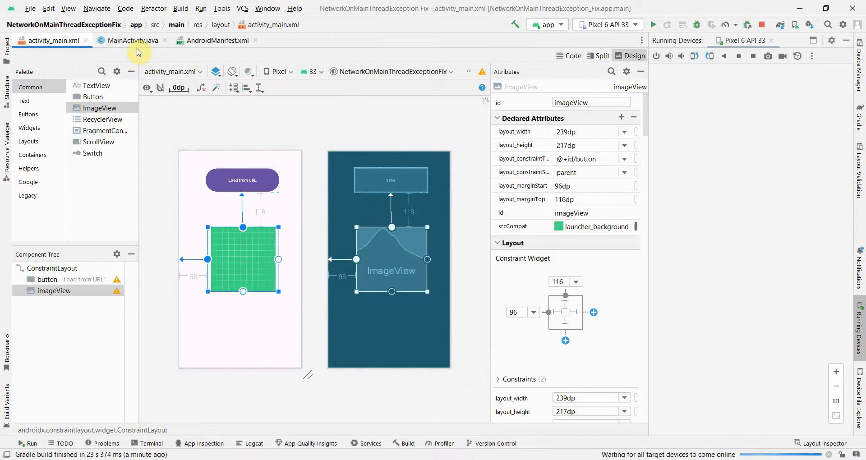
# Write an empty public void buttonInternetUsage(View view) method below onCreate.
pyautogui.click(131, 40)
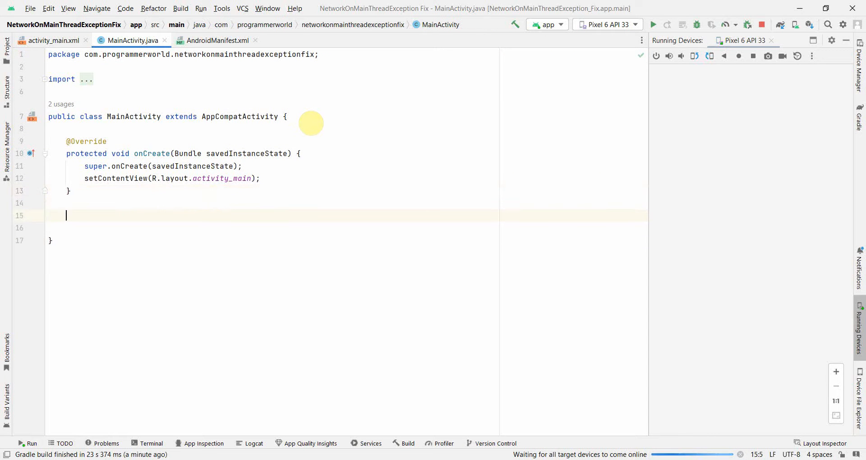
pyautogui.write('public')
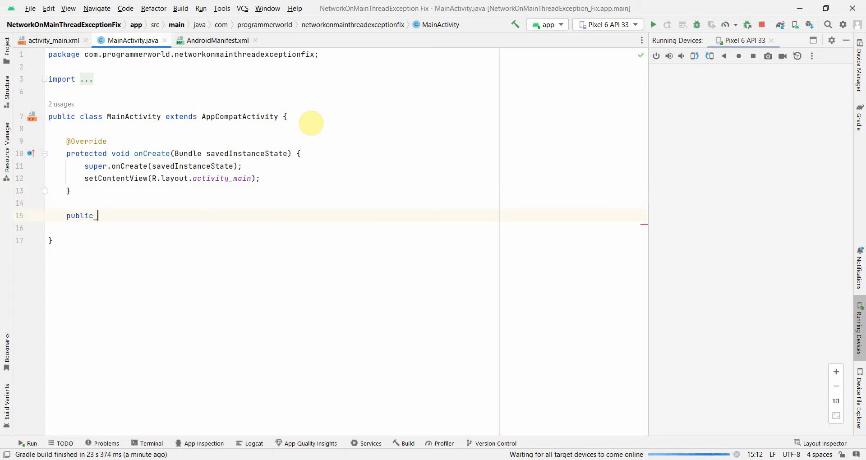
pyautogui.write('void buttonInternetUsage')
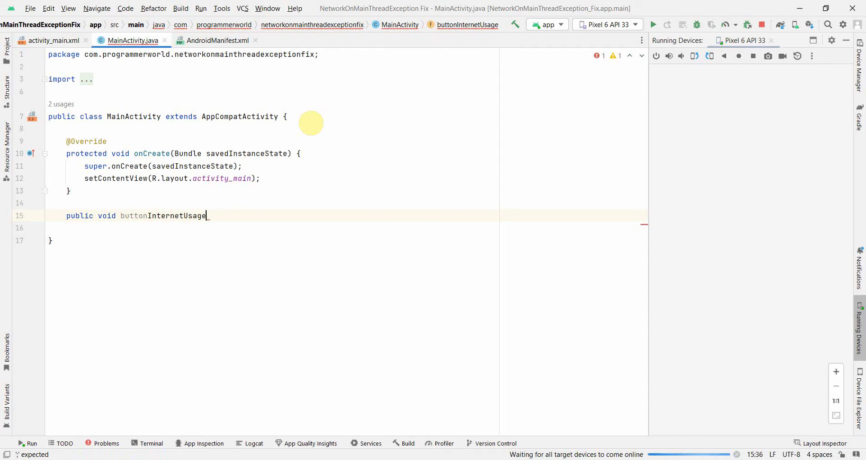
pyautogui.write('(View]')
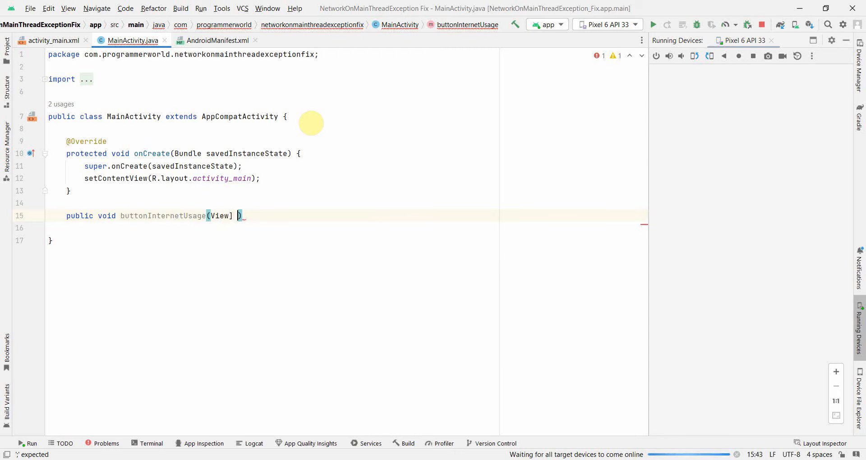
pyautogui.write('view')
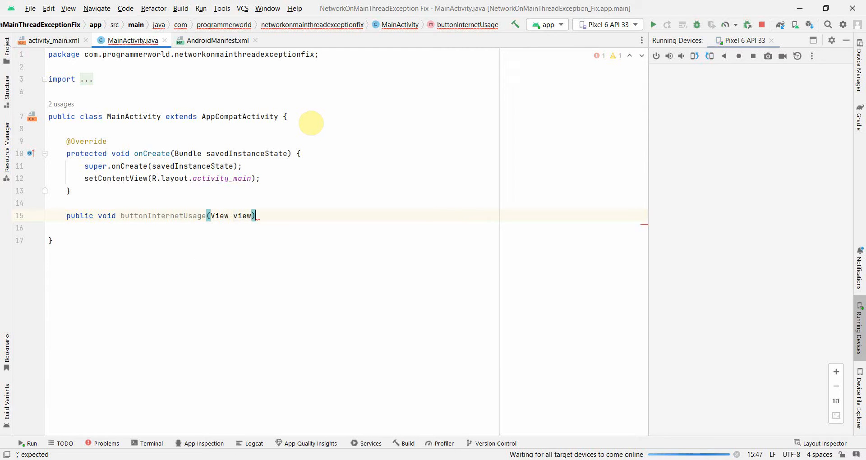
pyautogui.write('{')
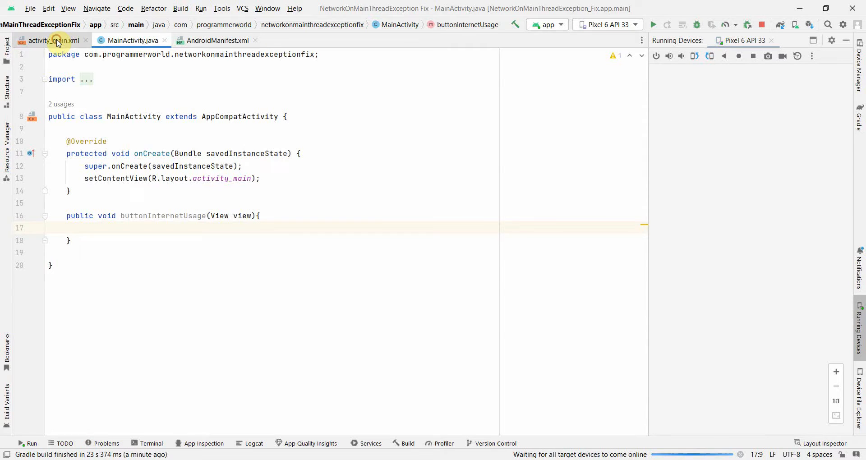
# Choose buttonInternetUsage as the button's onClick attribute in activity_main.xml.
pyautogui.click(49, 40)
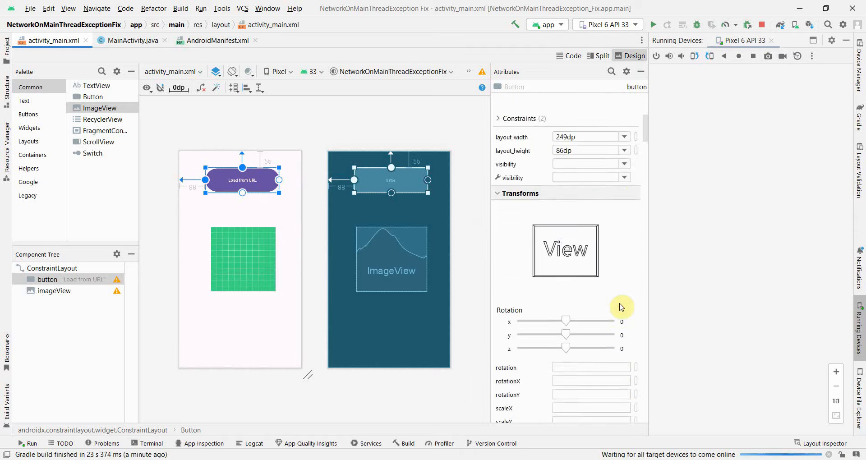
pyautogui.scroll(-3)
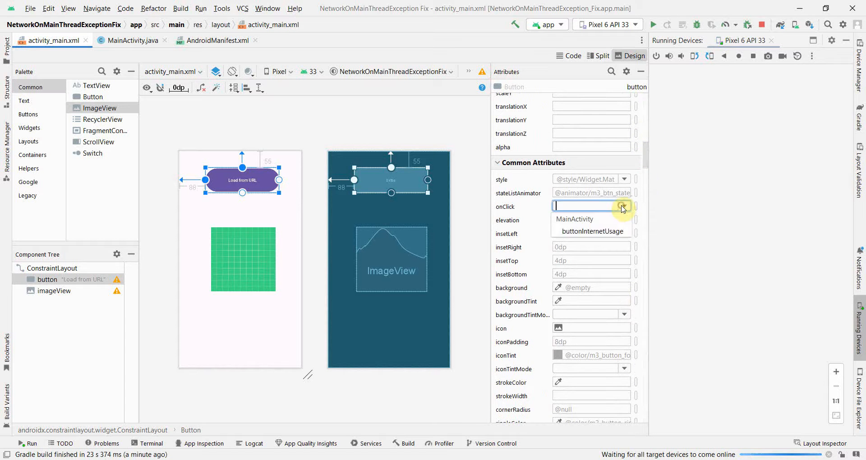
pyautogui.click(588, 231)
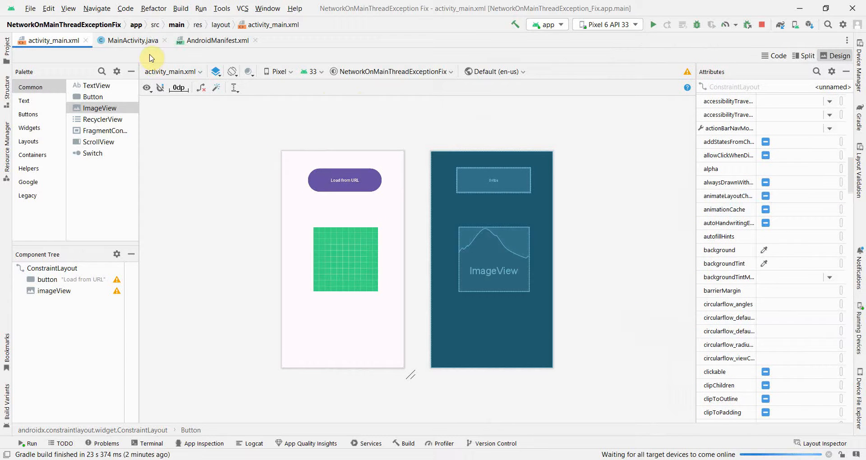
# Declare a private ImageView imageView field in MainActivity.
pyautogui.click(131, 39)
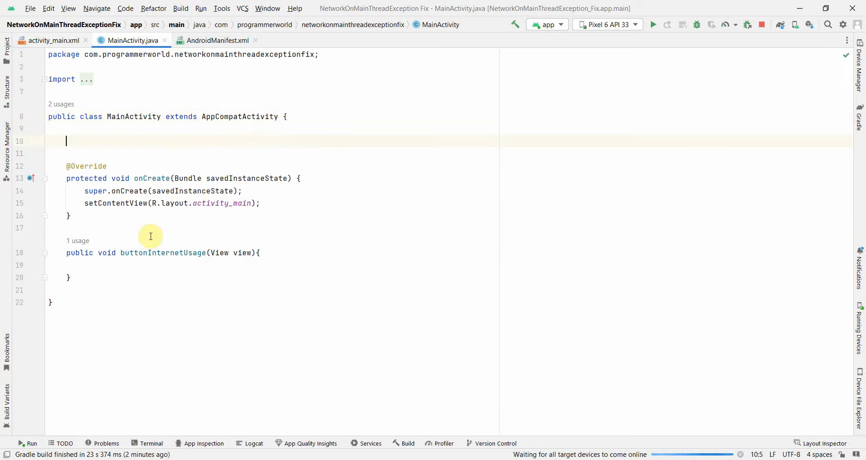
pyautogui.moveTo(171, 143)
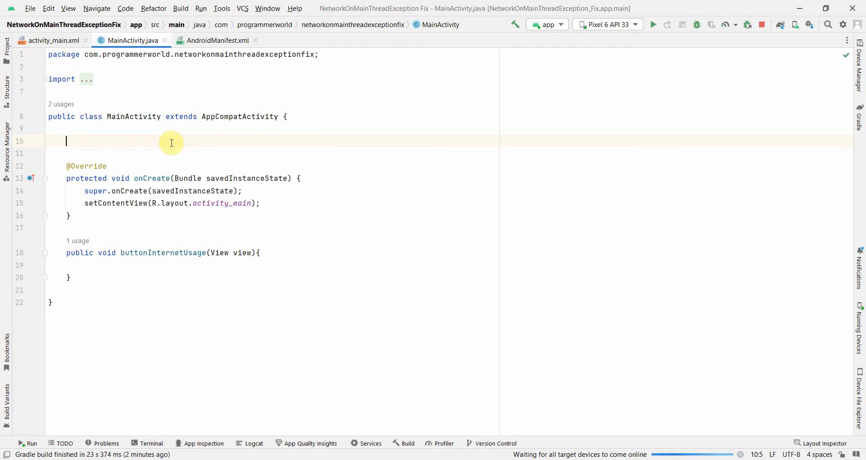
pyautogui.write('private')
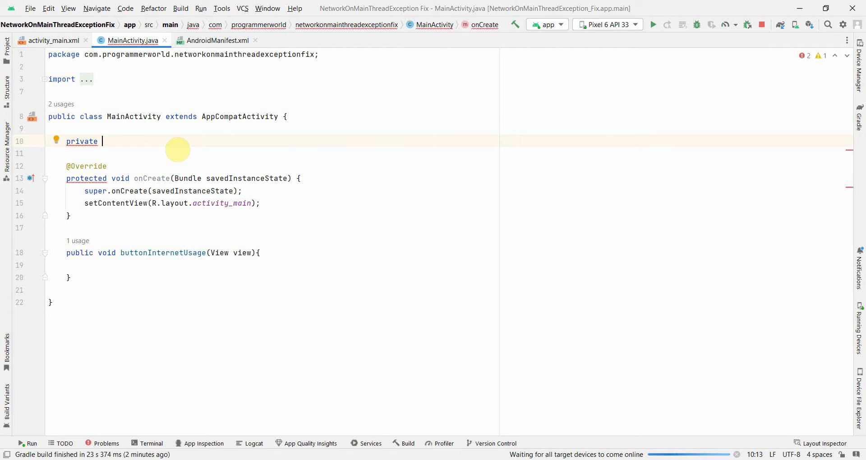
pyautogui.write('ImageView')
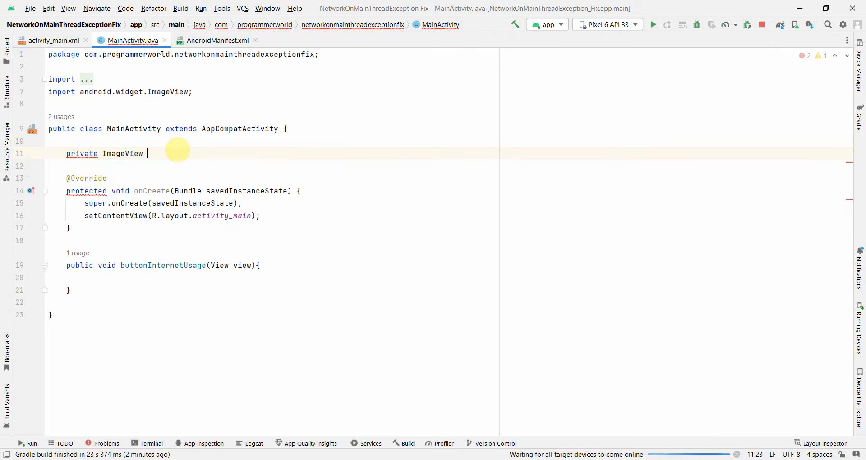
pyautogui.write('imageView;')
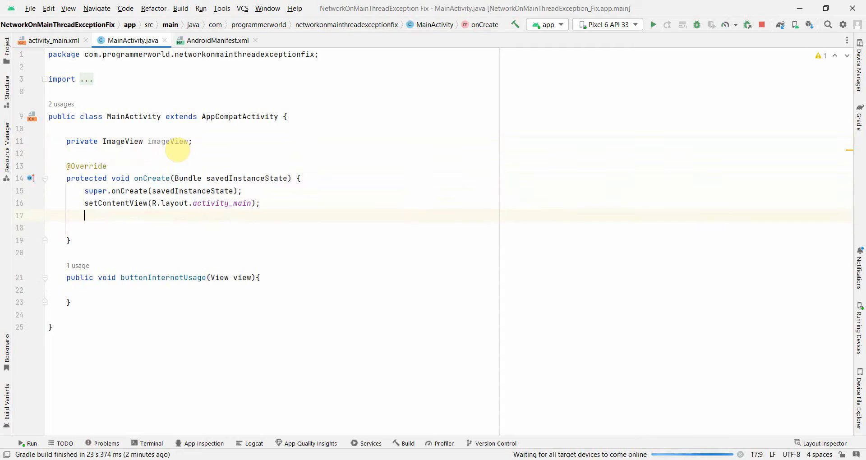
# In onCreate, start typing imageView = findViewById(R.id.imageView).
pyautogui.write('imageView')
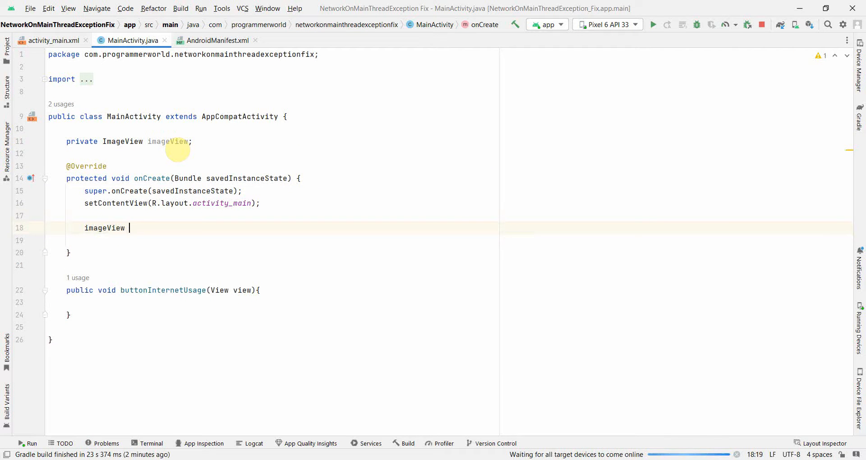
pyautogui.write('= findViewById(R')
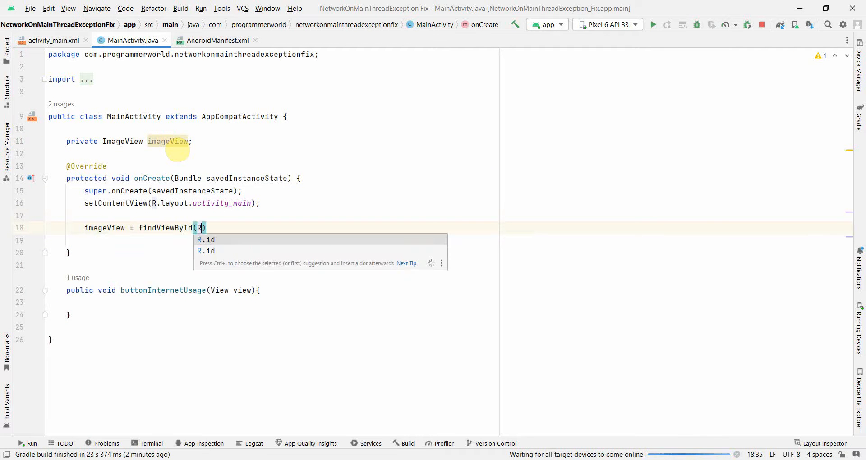
pyautogui.write('.id.imageView')
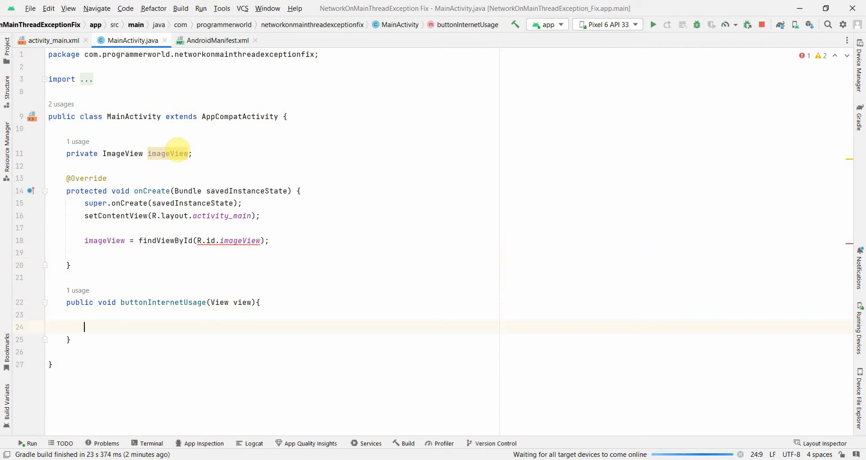
# Complete the findViewById(R.id.imageView) line and launch the app on the Pixel 6 emulator.
pyautogui.press('enter')
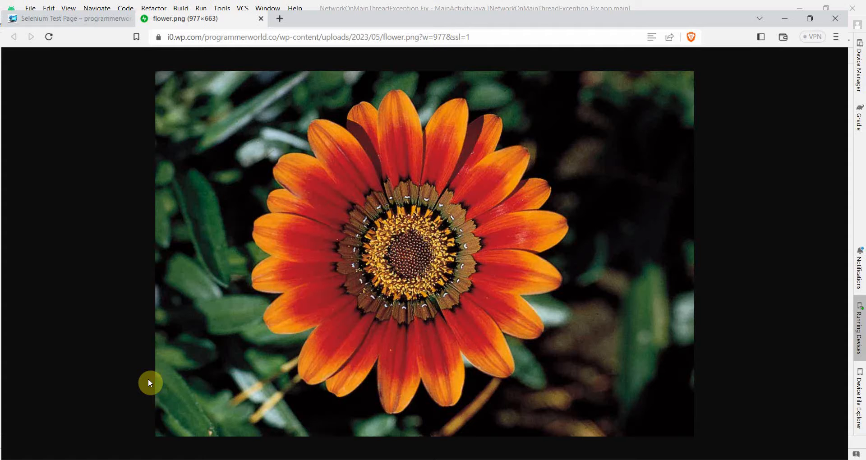
pyautogui.click(320, 27)
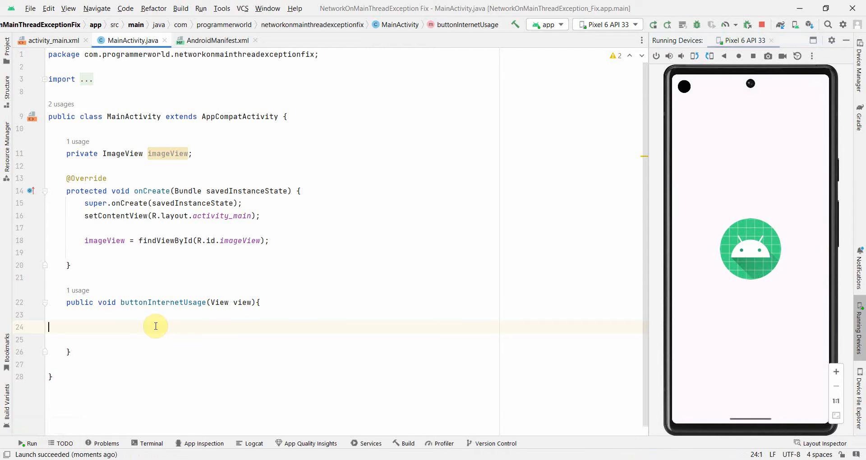
# Declare a String stringURL holding the flower image URL in buttonInternetUsage.
pyautogui.write('St')
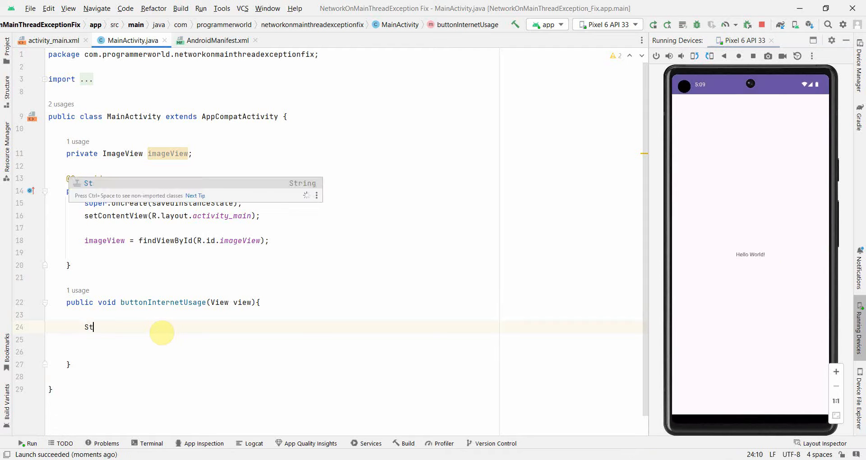
pyautogui.write('ring str')
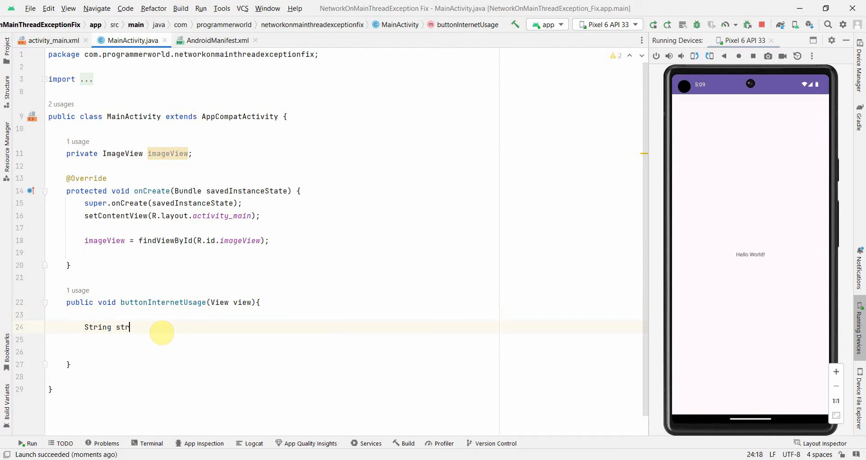
pyautogui.write('ing')
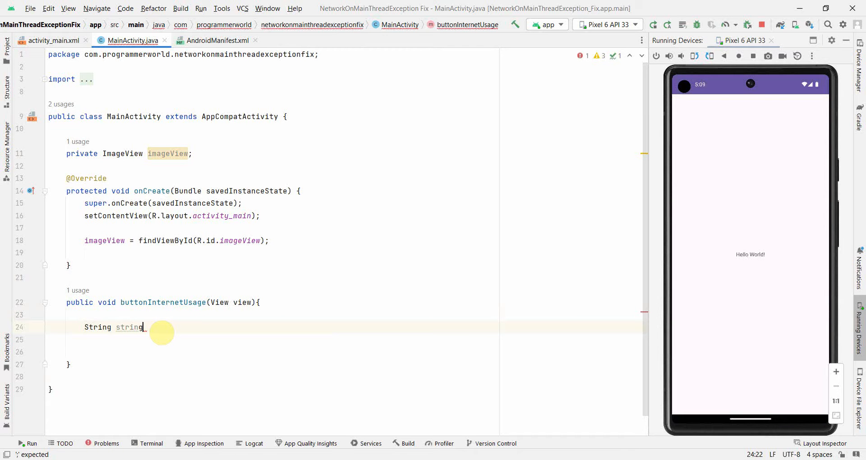
pyautogui.write('URL = "')
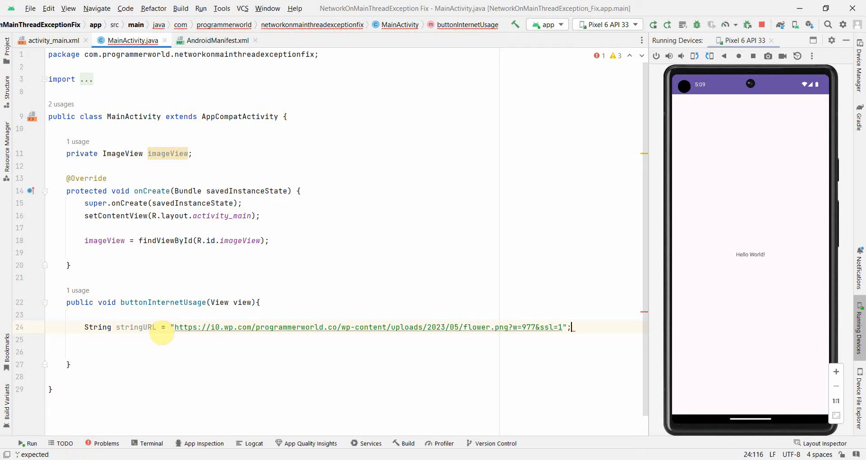
pyautogui.press('enter')
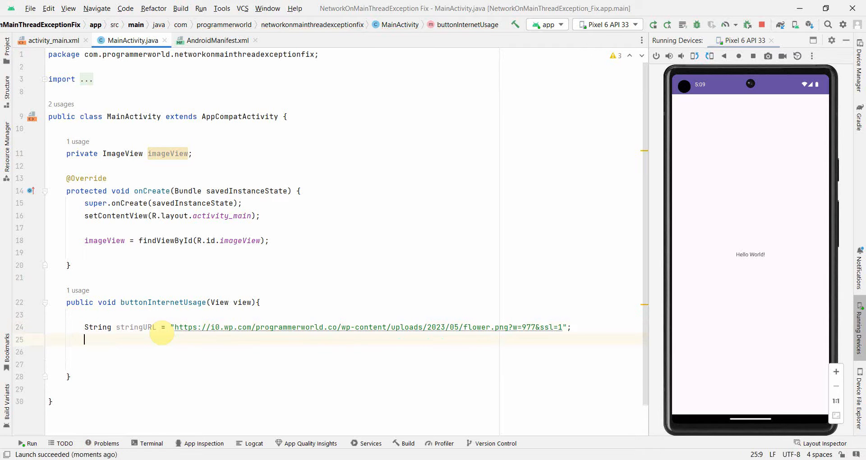
# Add InputStream inputStream = new URL(stringURL).getContent(); on the next line.
pyautogui.write('In')
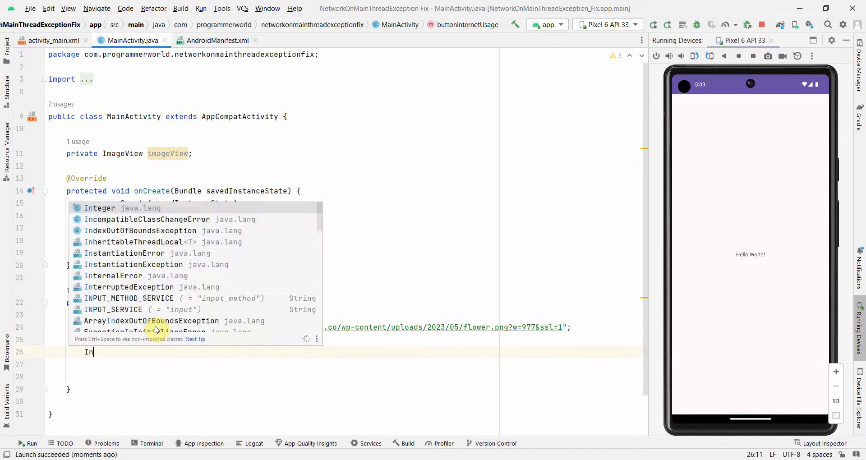
pyautogui.write('putStream')
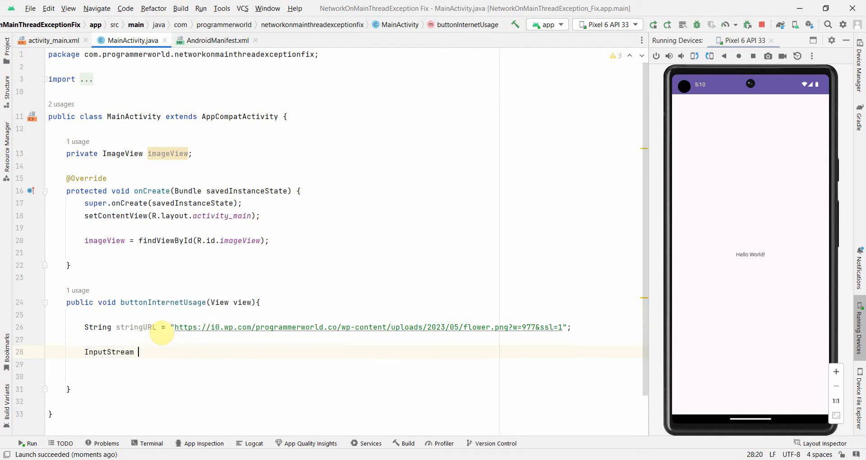
pyautogui.write('inputStream')
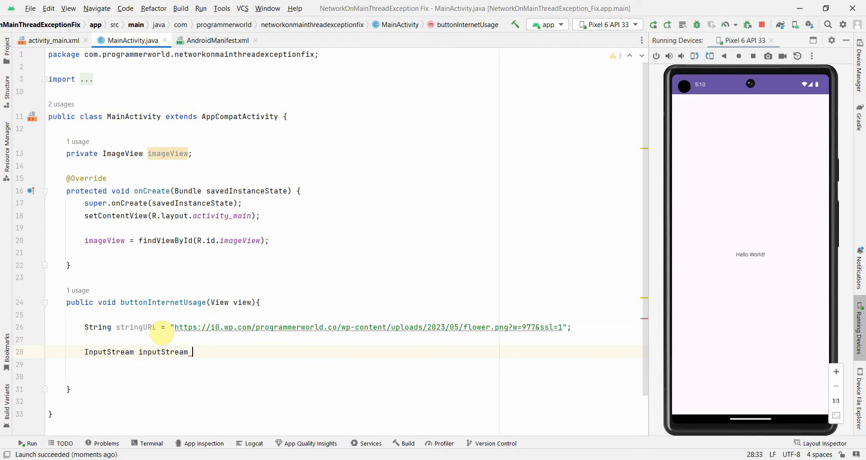
pyautogui.write('=')
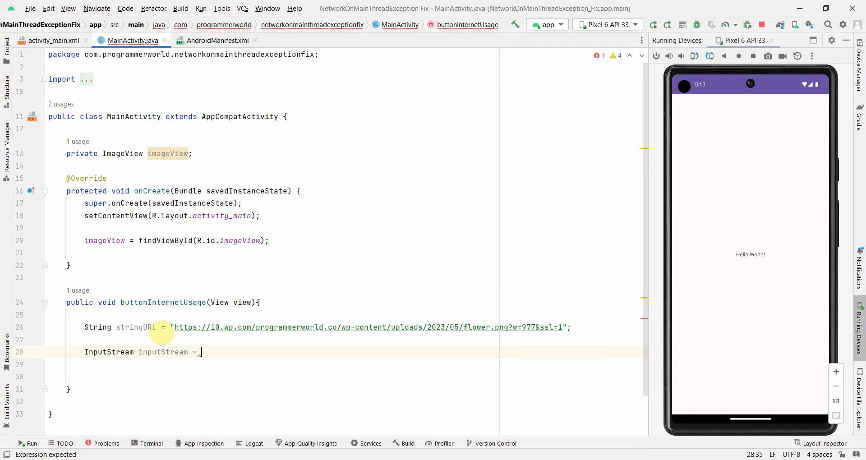
pyautogui.write('new')
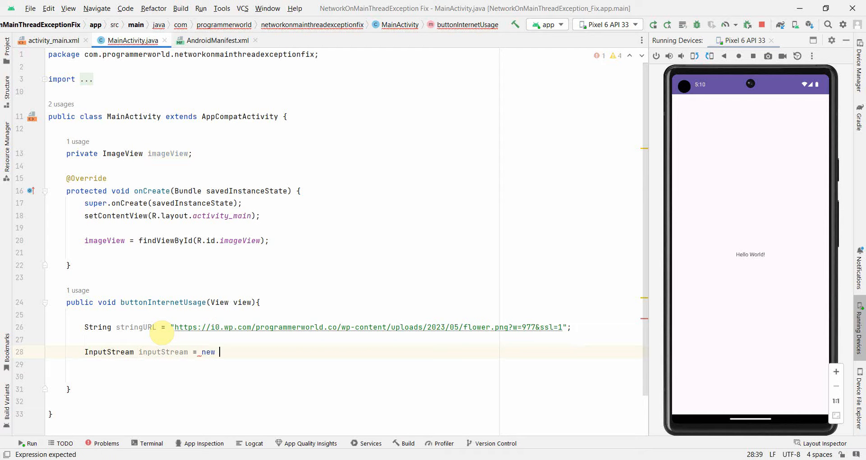
pyautogui.write('URL')
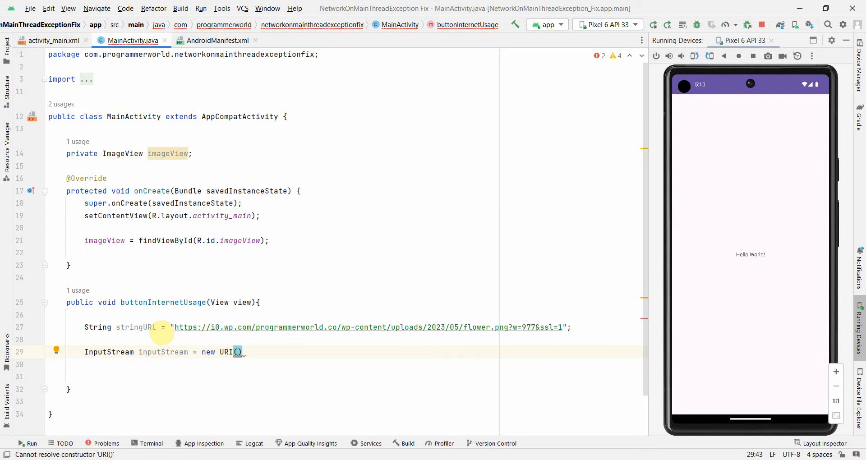
pyautogui.write('stringURL')
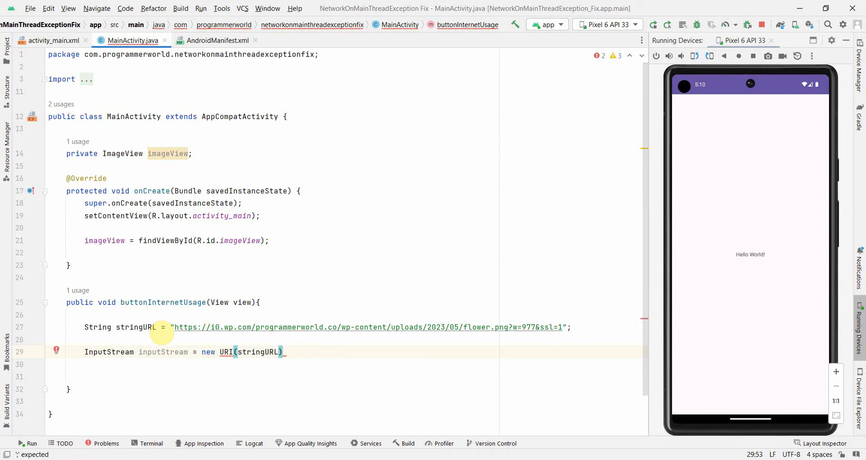
pyautogui.write('.get')
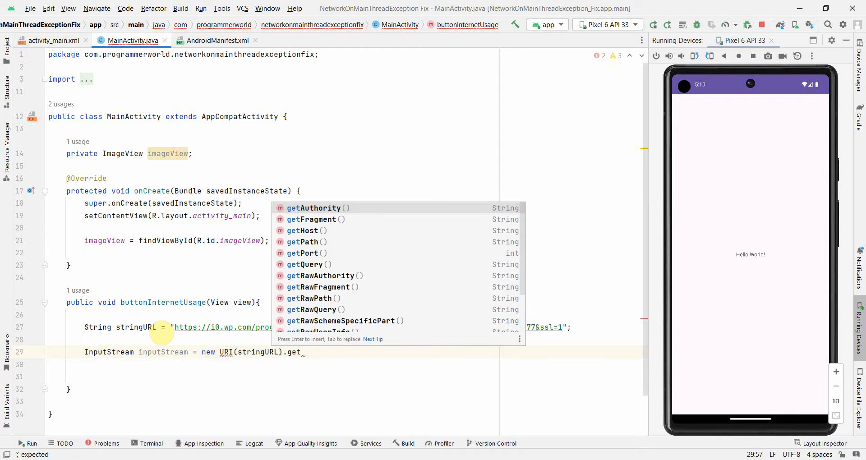
pyautogui.write('Con')
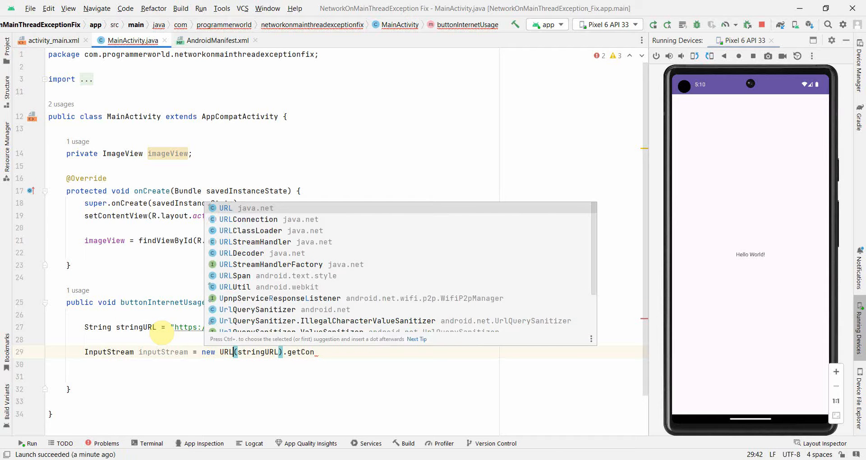
pyautogui.press('Escape')
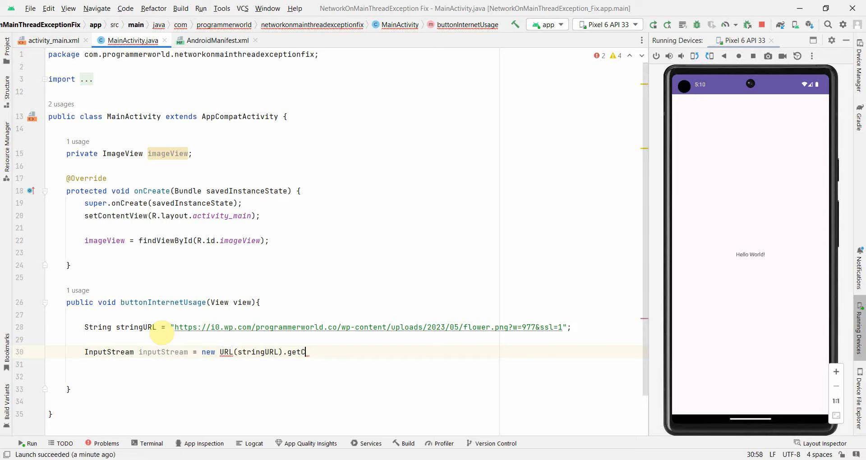
pyautogui.write('ontent();')
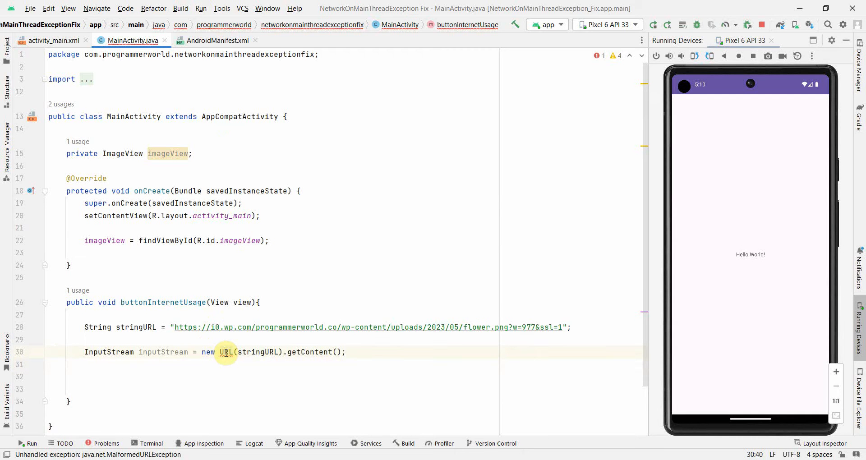
# Wrap the getContent() statement in try/catch and cast its result to InputStream.
pyautogui.click(227, 352)
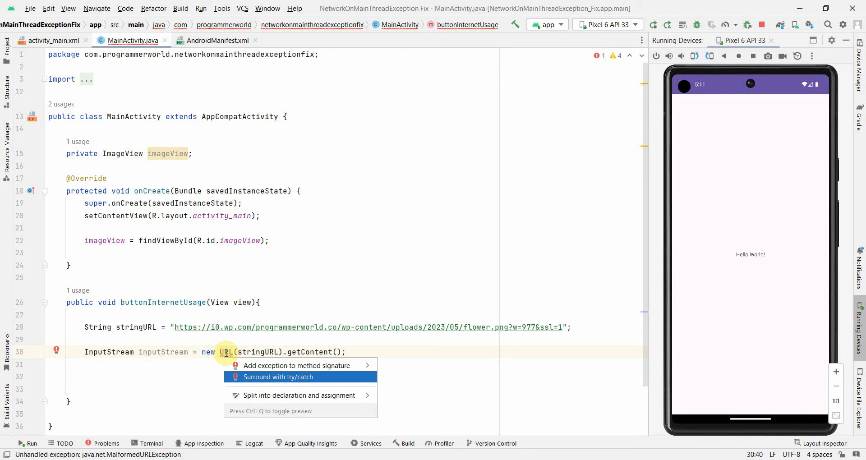
pyautogui.click(278, 376)
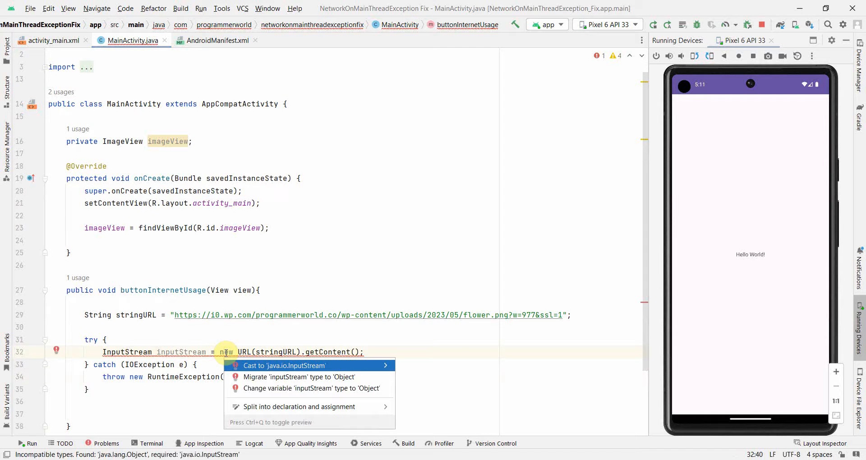
pyautogui.click(284, 365)
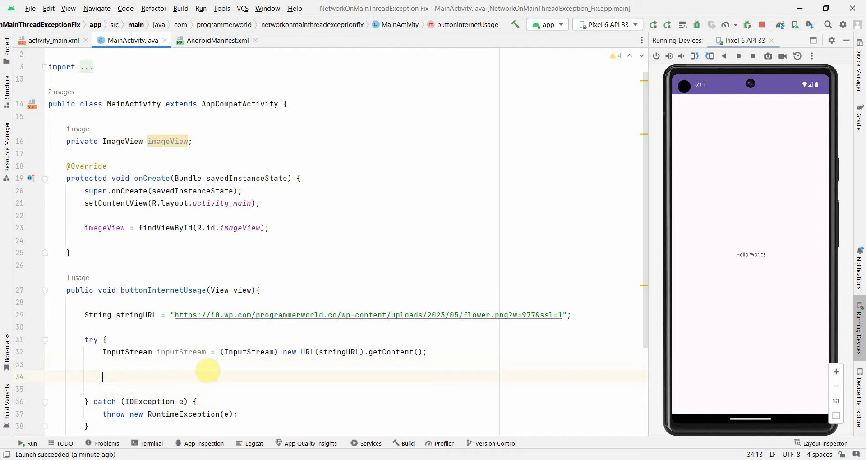
# In the try block, decode inputStream with BitmapFactory.decodeStream, set it on imageView, and close the stream.
pyautogui.write('Bitmap')
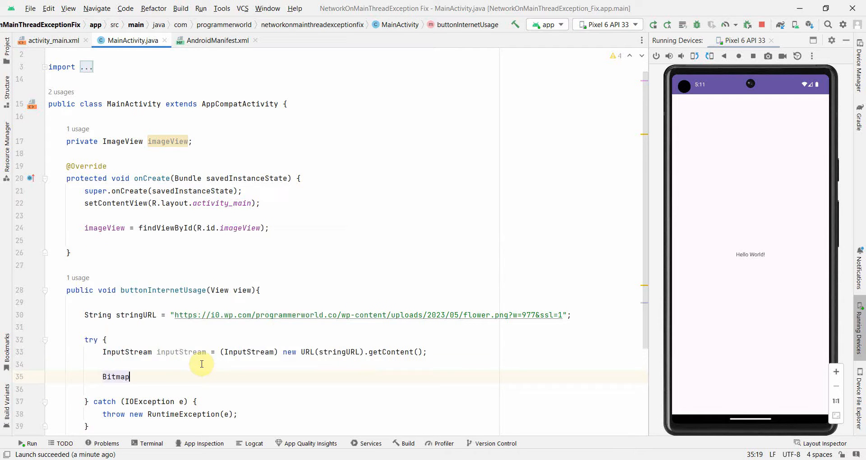
pyautogui.write('bitmap =')
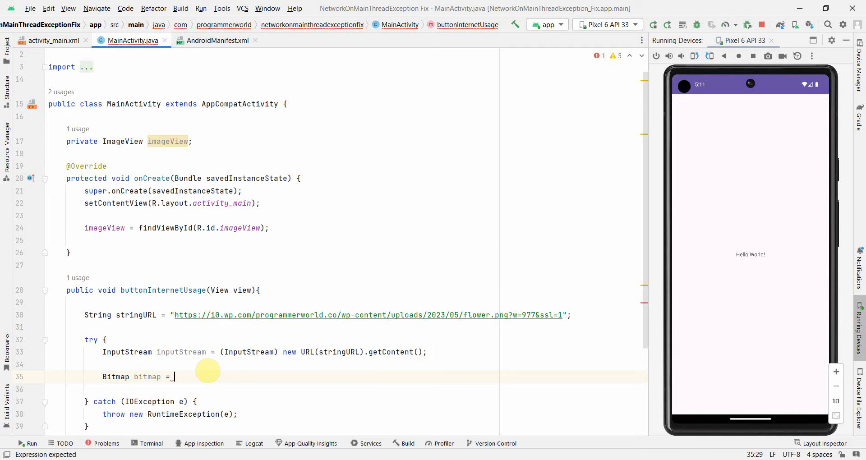
pyautogui.write('Bit')
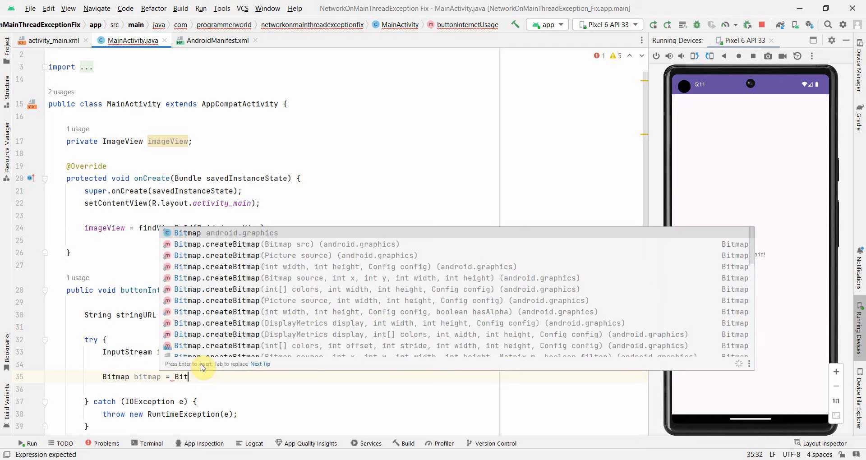
pyautogui.write('mapFactory.')
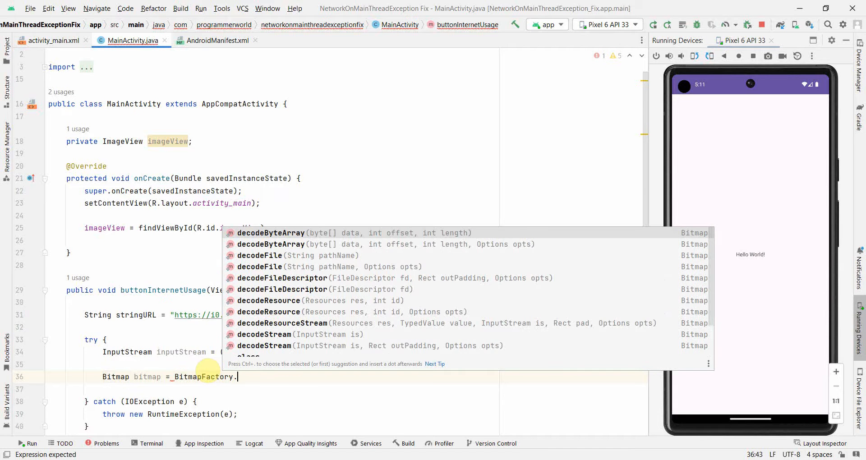
pyautogui.write('decodeStream(inputStream);')
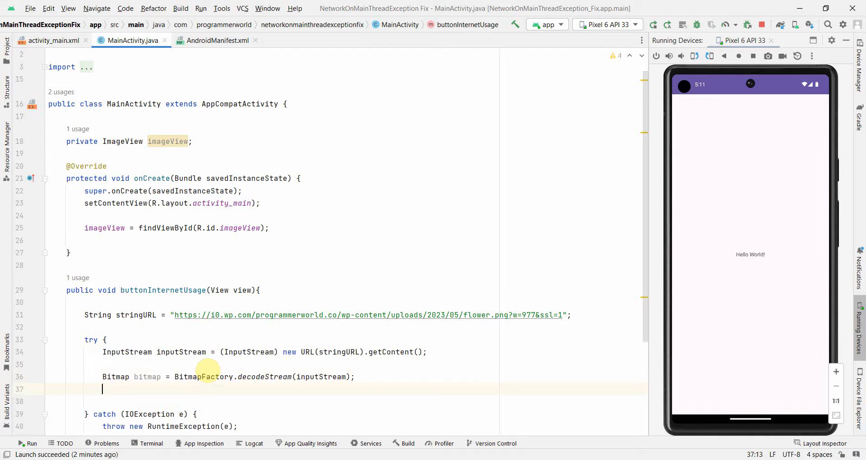
pyautogui.write('imageView')
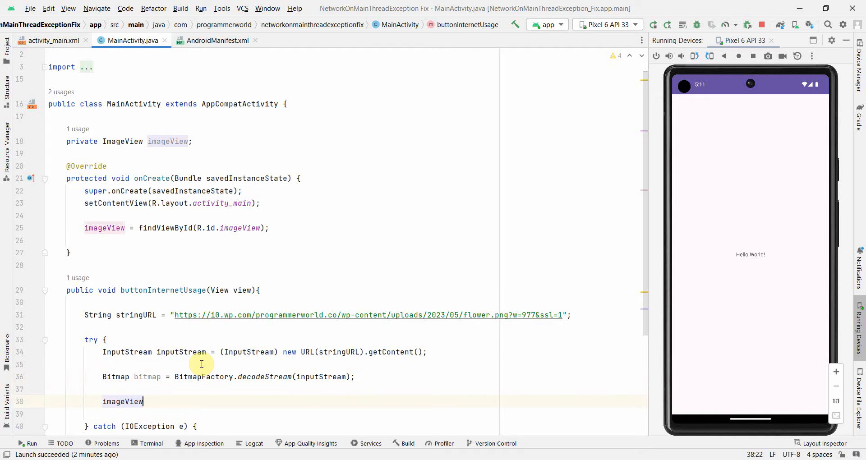
pyautogui.write('.')
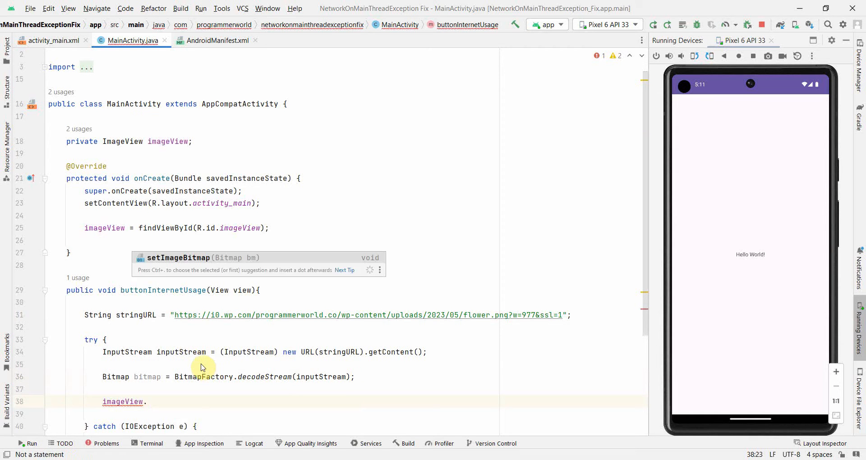
pyautogui.write('seti')
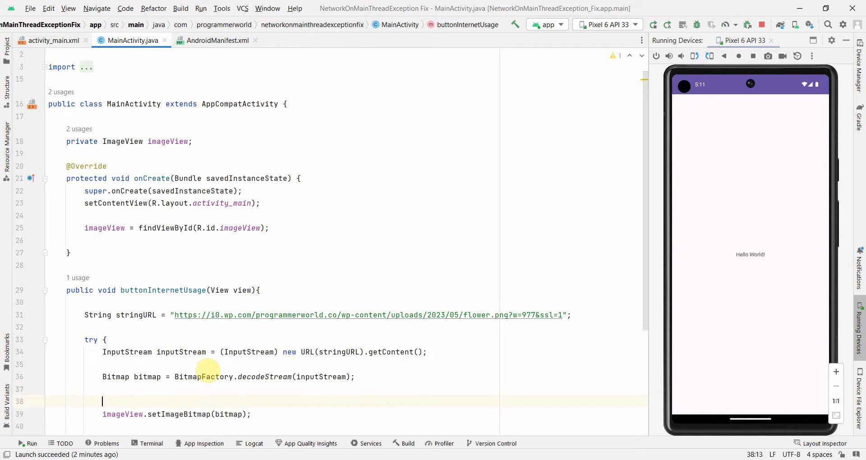
pyautogui.write('inputStream.close();')
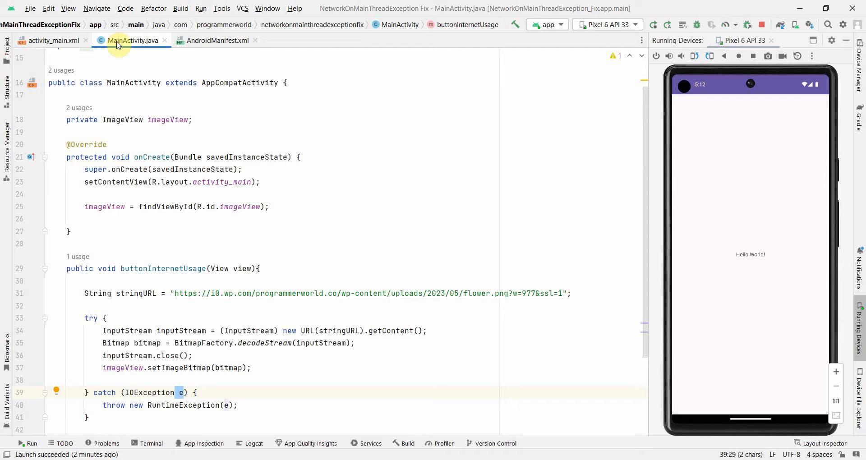
# In activity_main.xml, add a TextView below the Load from URL button and constrain it.
pyautogui.click(49, 40)
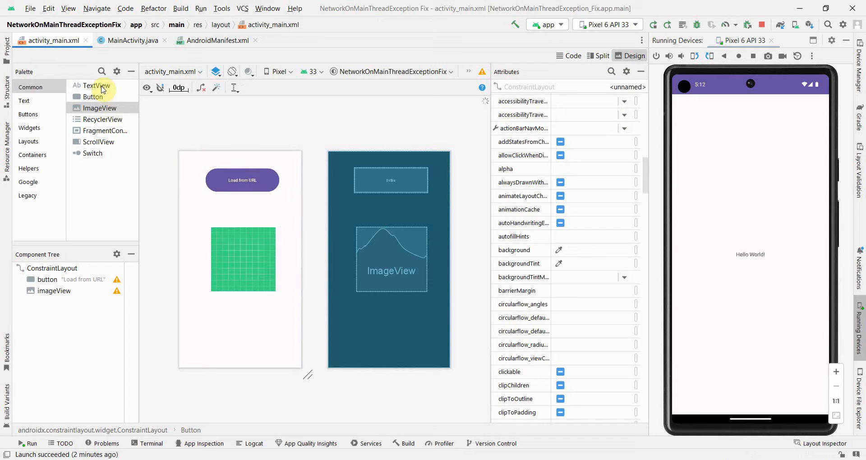
pyautogui.moveTo(91, 85); pyautogui.dragTo(206, 191)
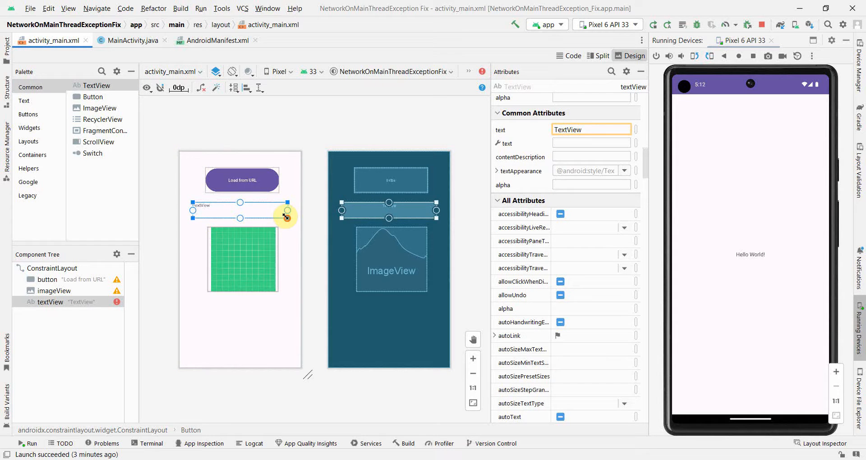
pyautogui.scroll(-3)
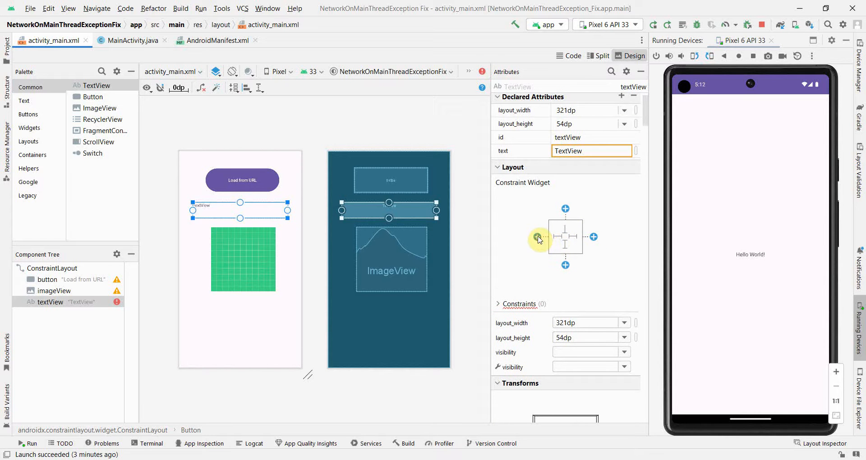
pyautogui.click(545, 236)
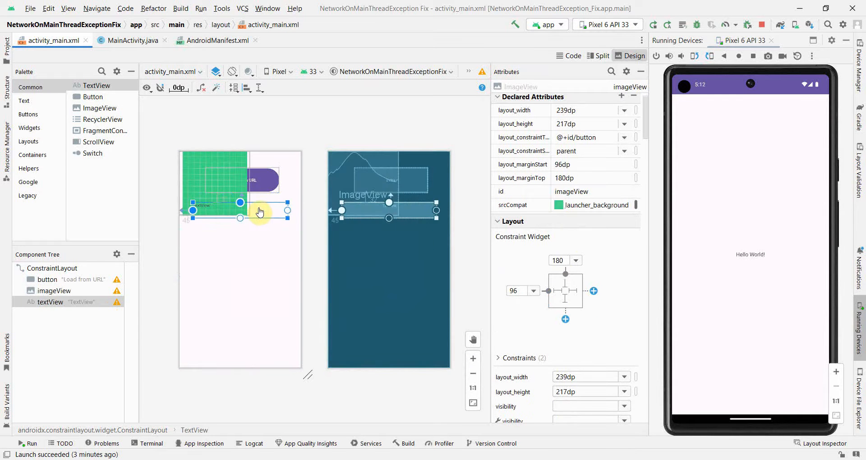
pyautogui.click(194, 171)
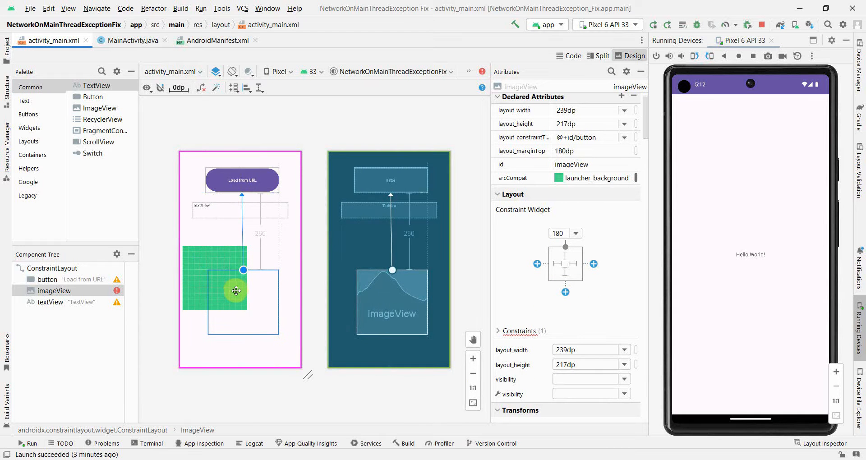
pyautogui.click(536, 263)
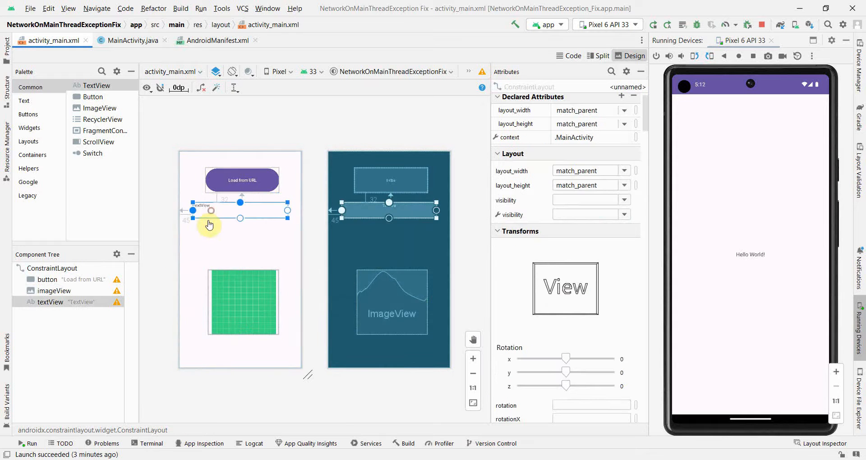
pyautogui.click(208, 224)
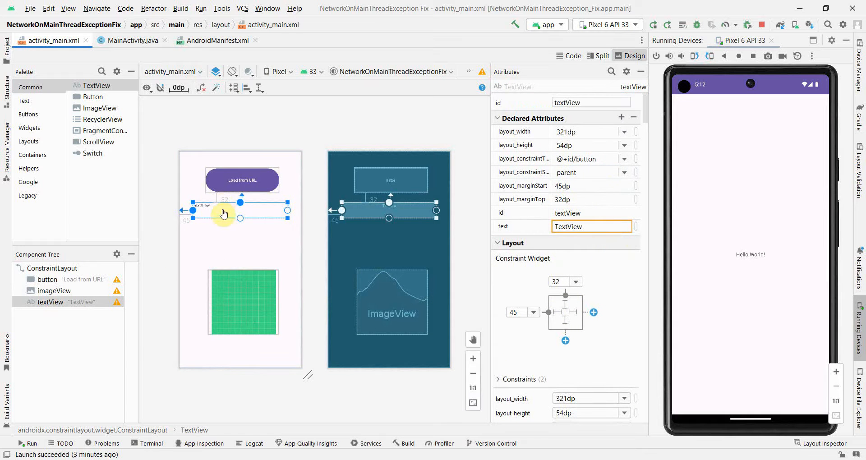
pyautogui.click(131, 41)
pyautogui.write('private Te')
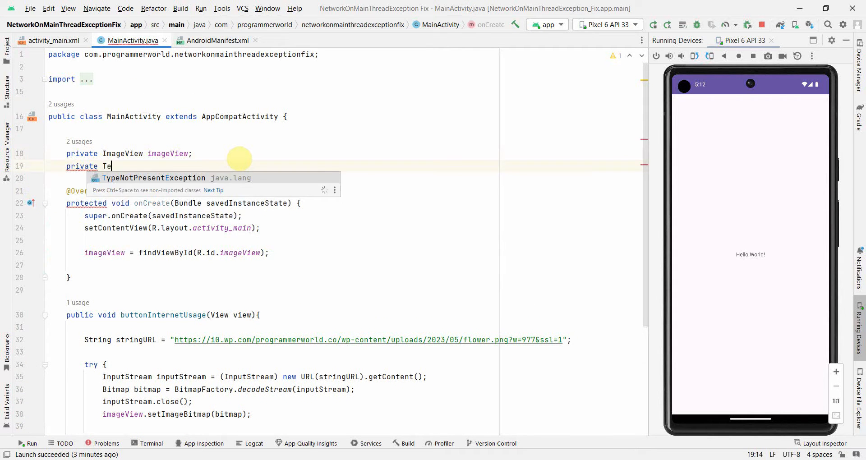
# Declare 'private TextView textView;' and assign textView = findViewById(R.id.textView) in onCreate.
pyautogui.write('xtView tte')
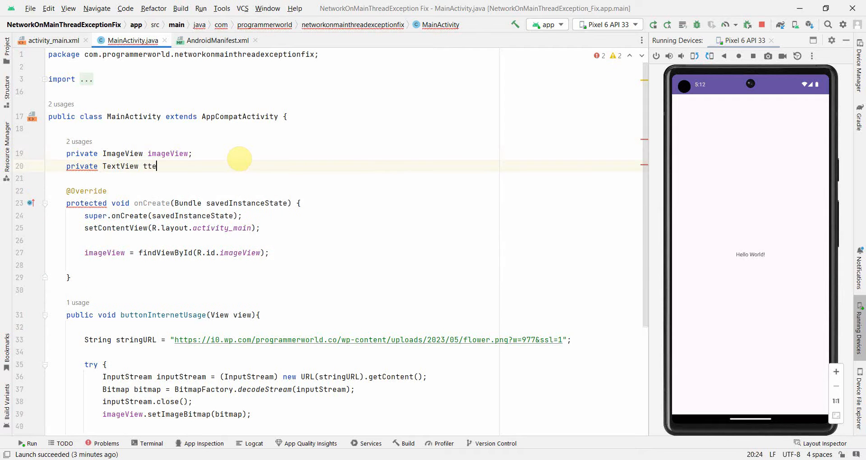
pyautogui.press('Backspace')
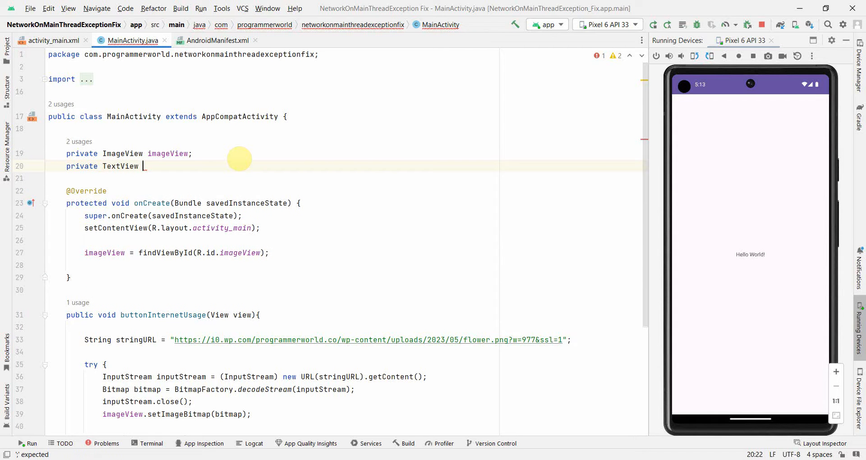
pyautogui.write('textView;')
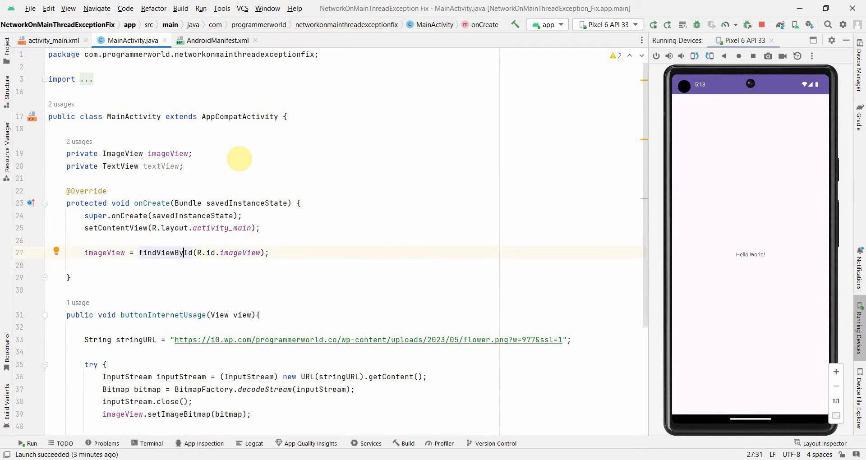
pyautogui.write('textView =')
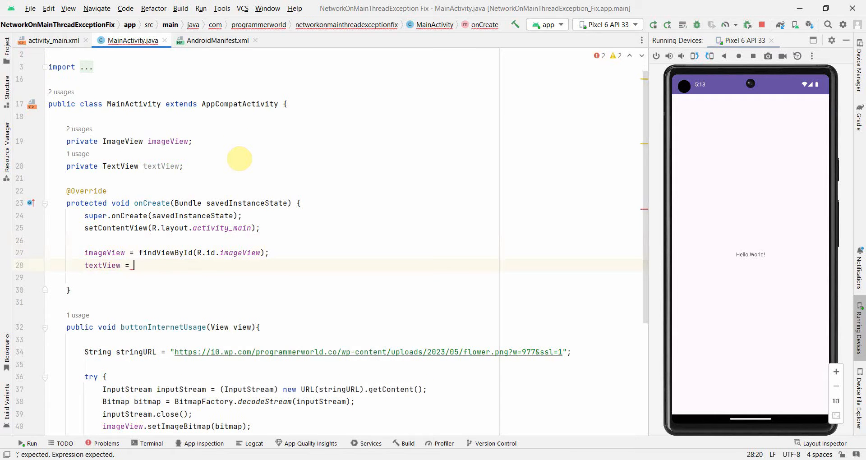
pyautogui.write('findViewById(R')
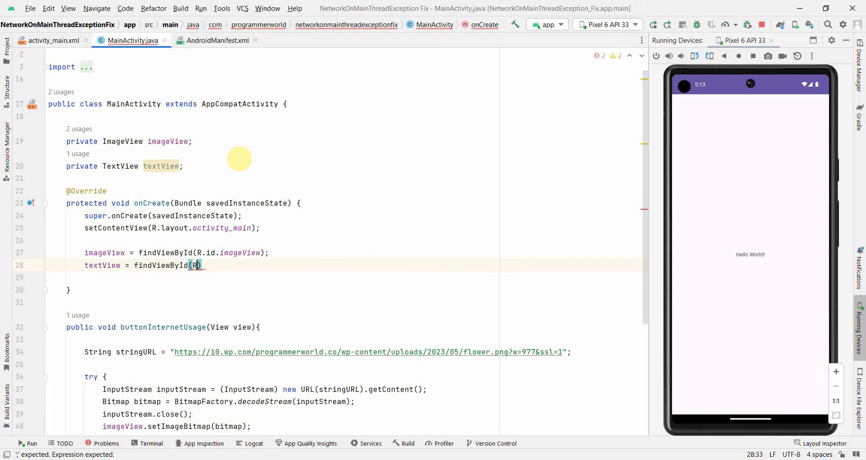
pyautogui.write('.id.te')
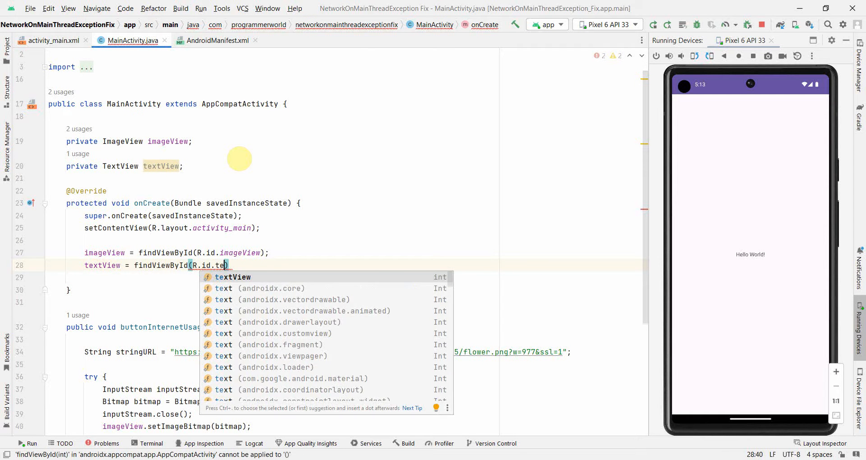
pyautogui.press('Enter')
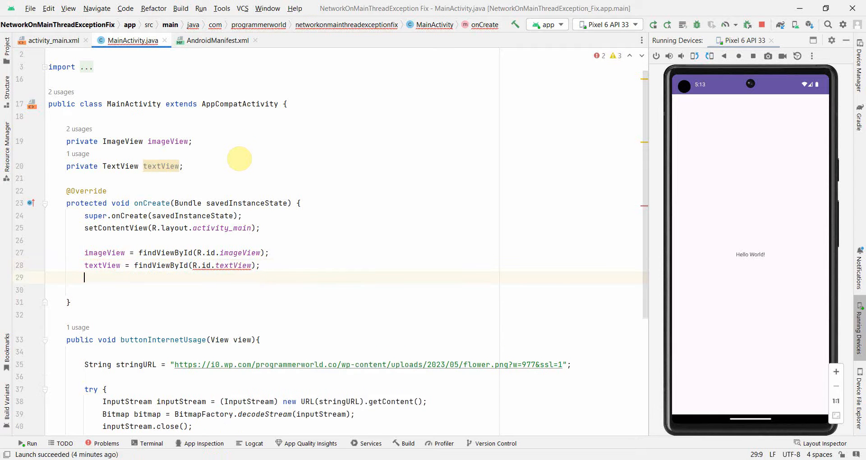
pyautogui.moveTo(214, 227)
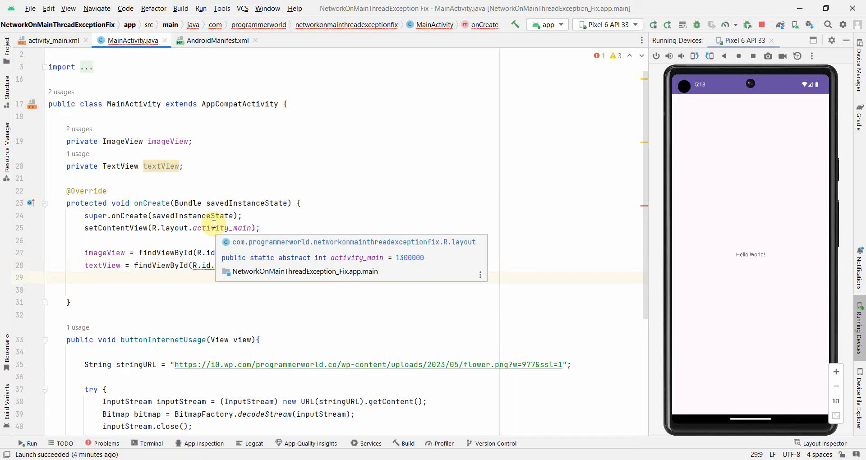
pyautogui.scroll(-3)
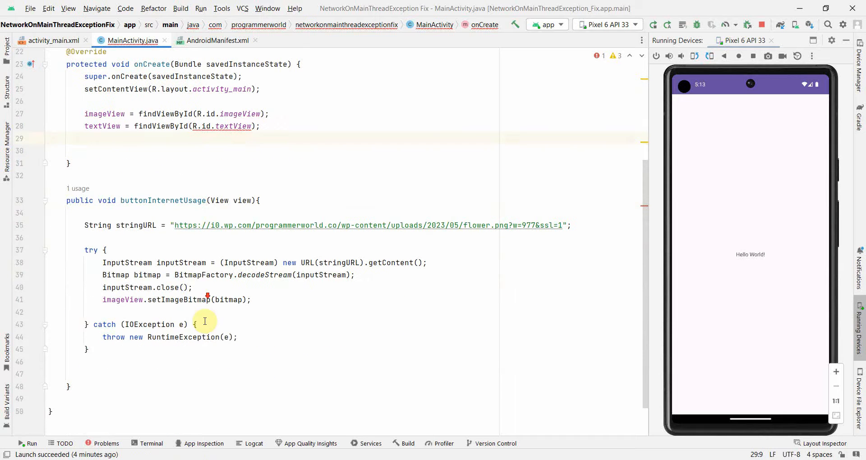
pyautogui.click(196, 315)
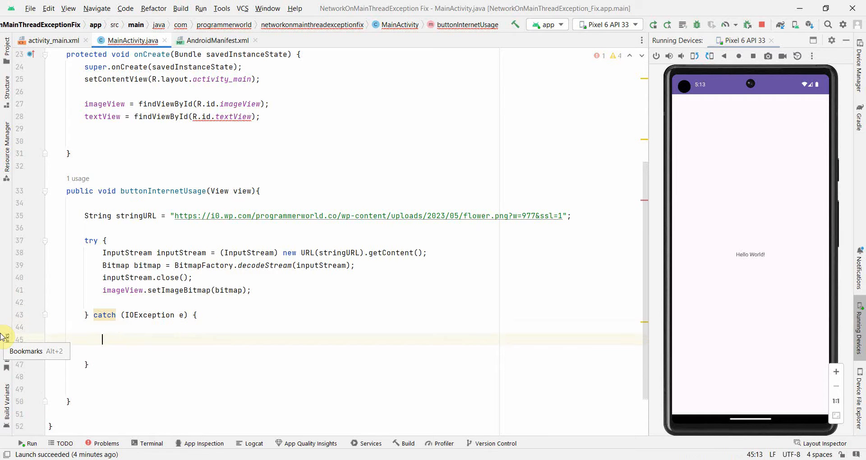
# Make the catch block call textView.setText(e.toString()), then rerun the app on the emulator.
pyautogui.write('textView.setText();')
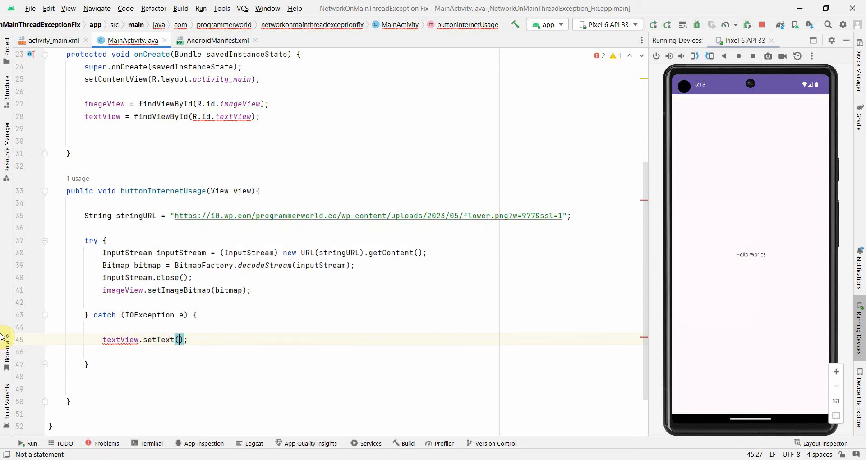
pyautogui.write('e.toString(')
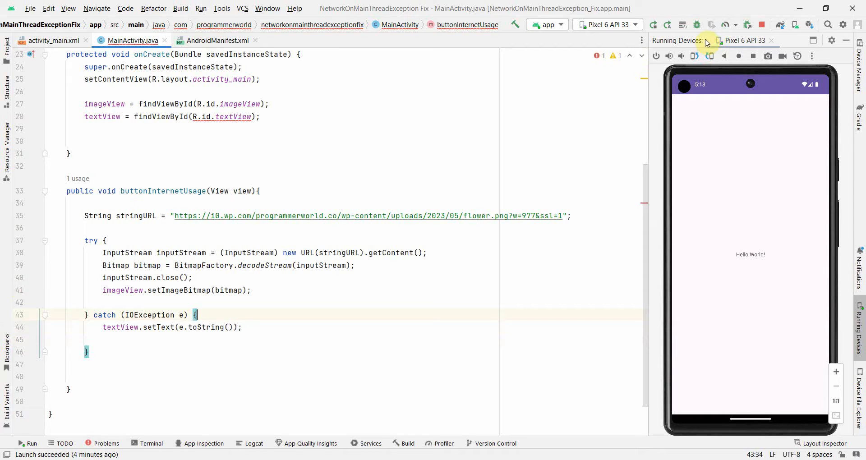
pyautogui.click(654, 24)
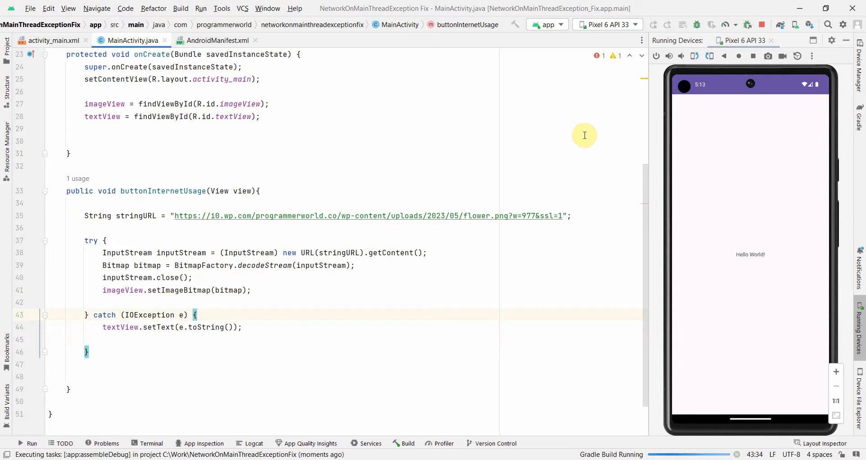
pyautogui.moveTo(674, 206)
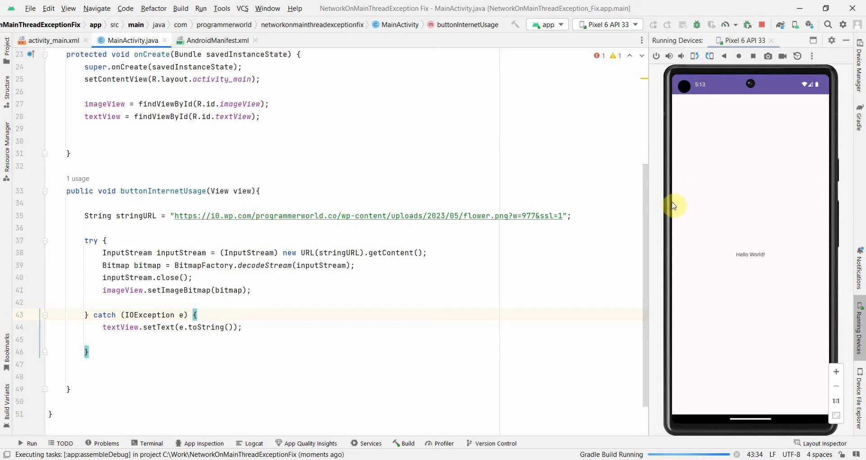
pyautogui.click(652, 24)
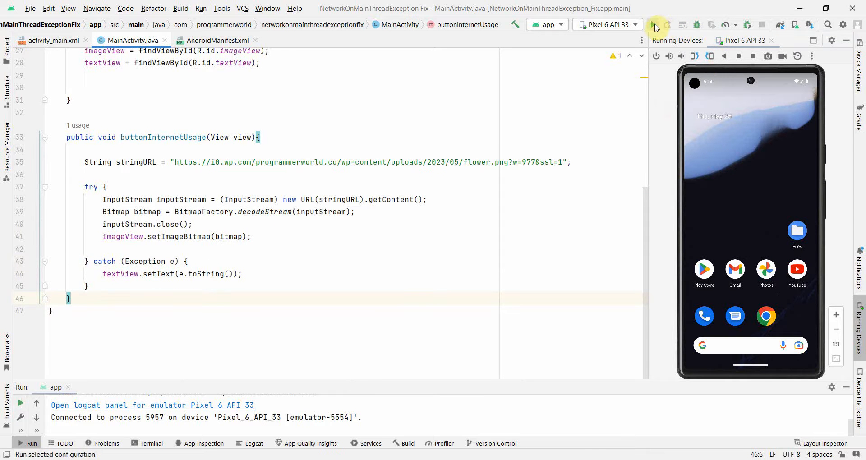
# Relaunch the app and tap Load from URL to read the NetworkOnMainThreadException message.
pyautogui.click(653, 25)
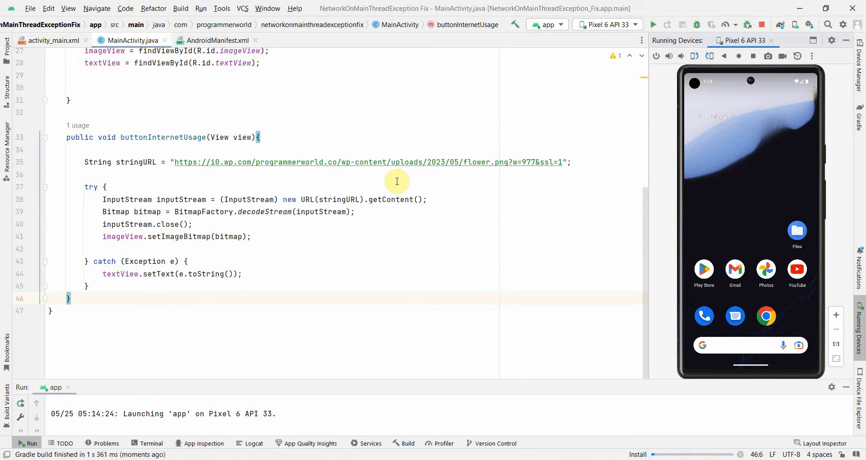
pyautogui.click(653, 25)
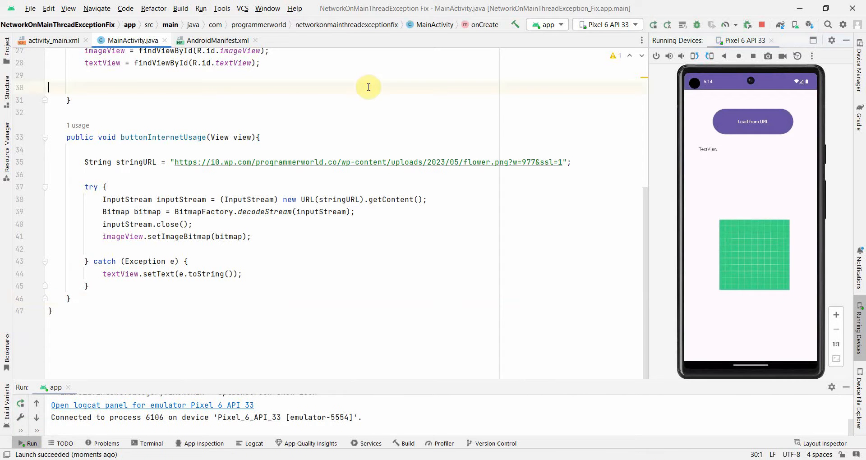
pyautogui.click(752, 121)
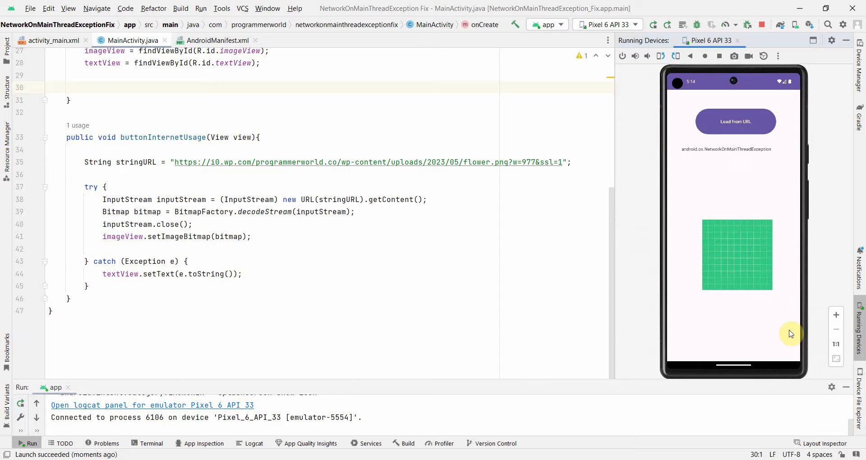
pyautogui.click(836, 315)
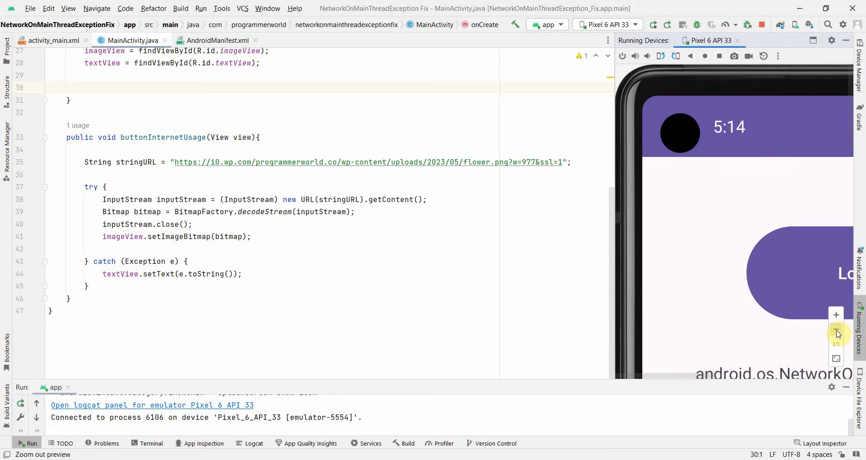
pyautogui.click(836, 333)
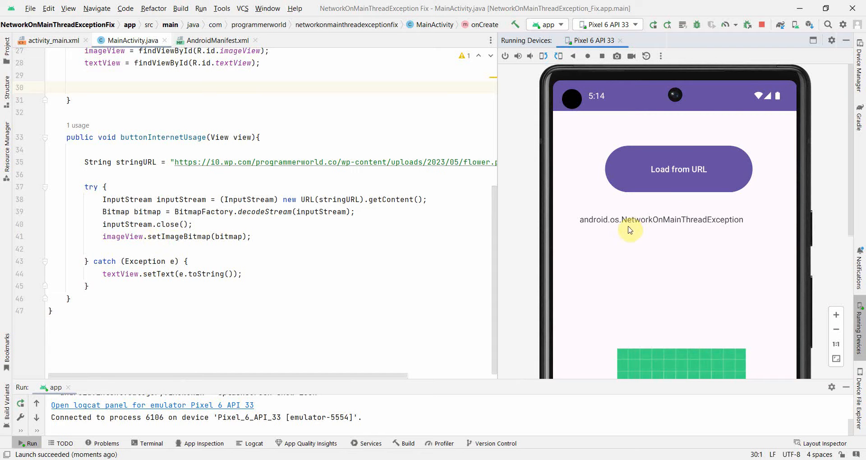
pyautogui.moveTo(732, 229)
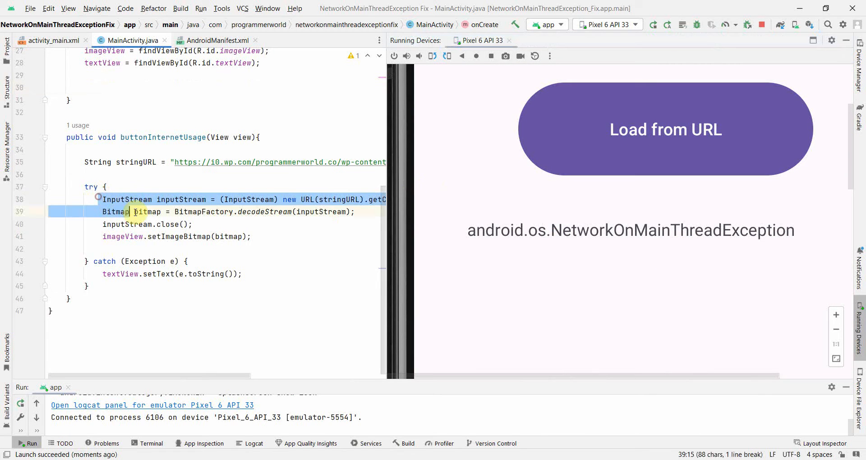
pyautogui.click(251, 236)
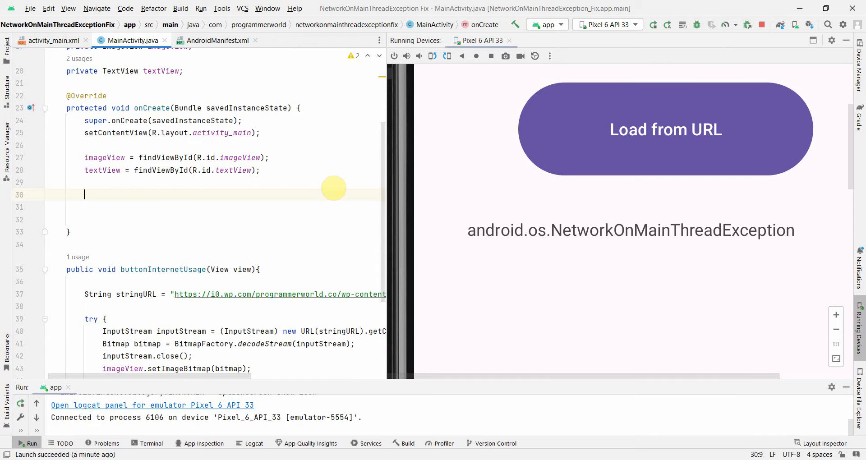
# In onCreate, build StrictMode.ThreadPolicy policy with new StrictMode.ThreadPolicy.Builder().permitAll().build().
pyautogui.write('Strict')
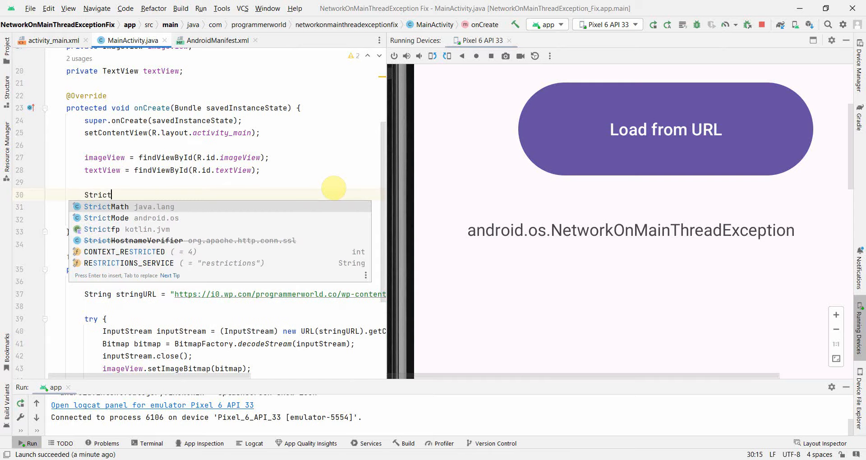
pyautogui.write('Mode.T')
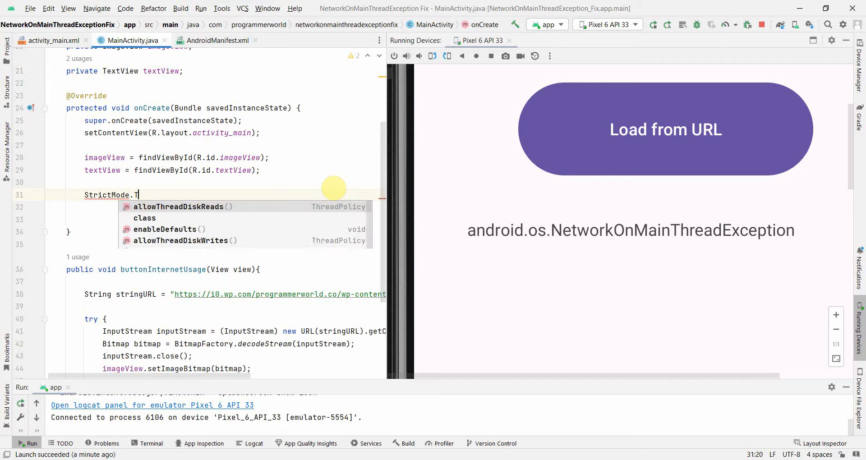
pyautogui.write('hreadPolicy')
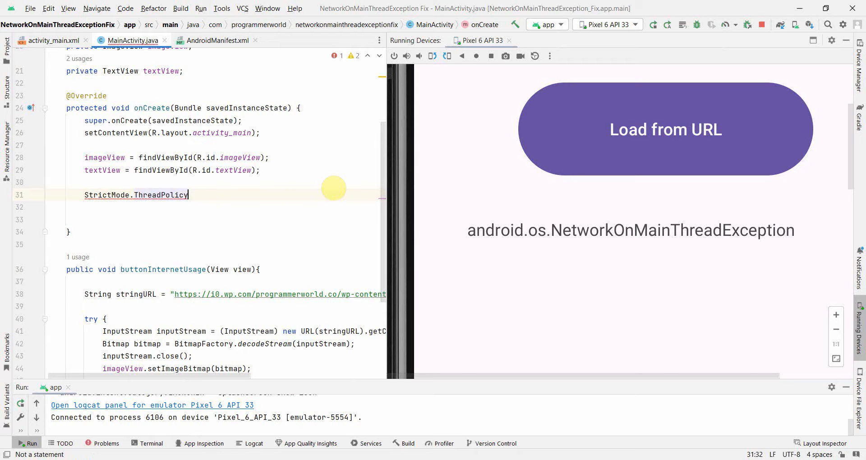
pyautogui.write('policy =')
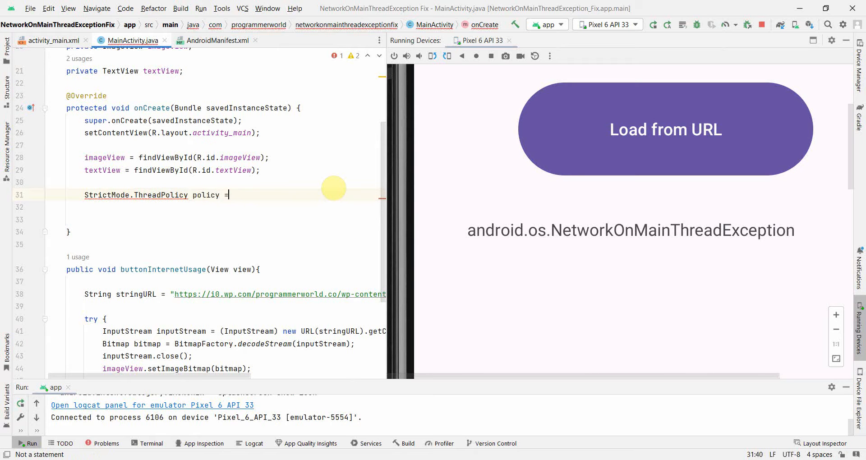
pyautogui.write('new')
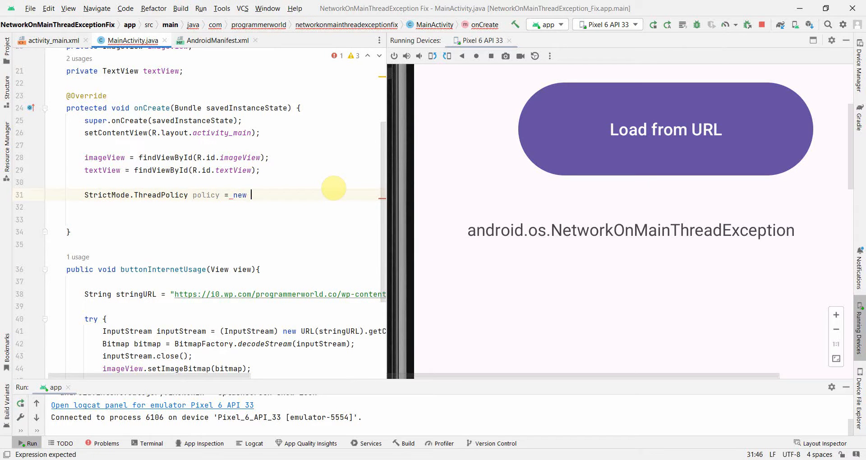
pyautogui.write('St')
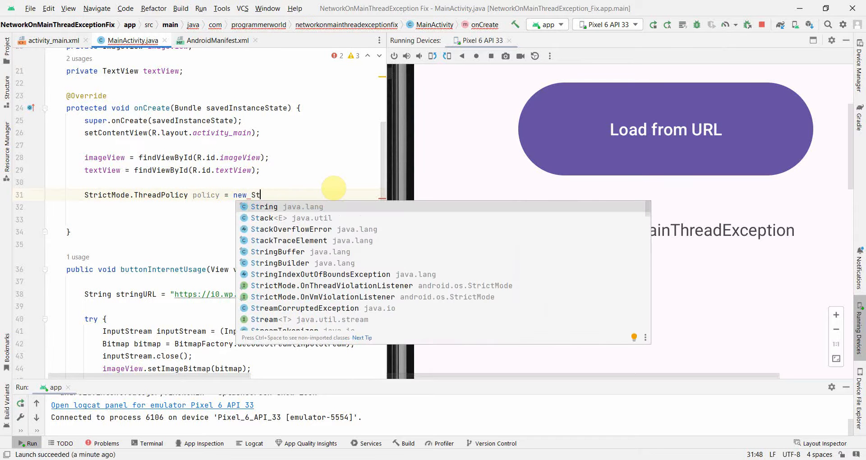
pyautogui.write('ric')
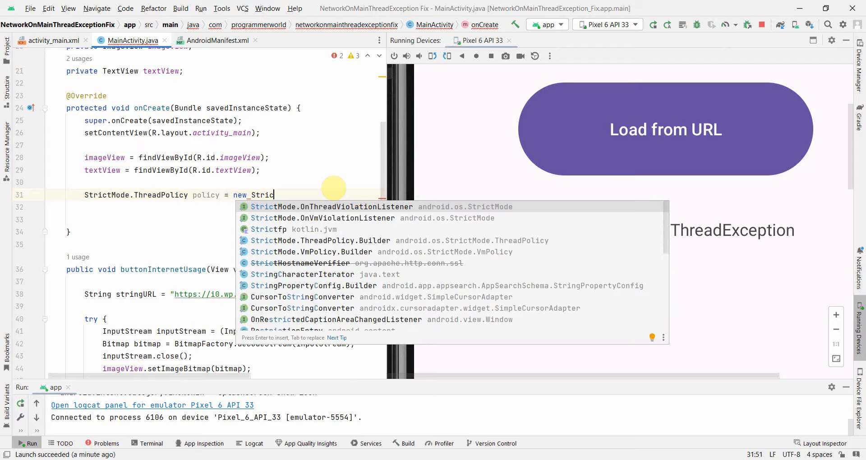
pyautogui.write('Mo')
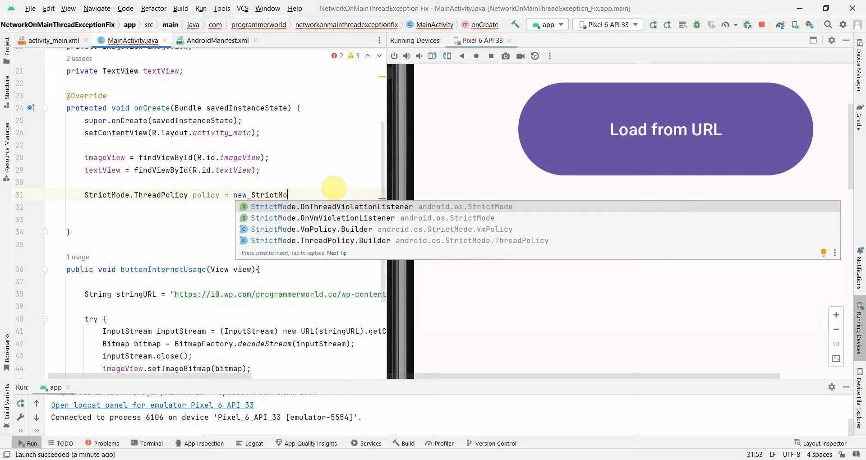
pyautogui.press('Down')
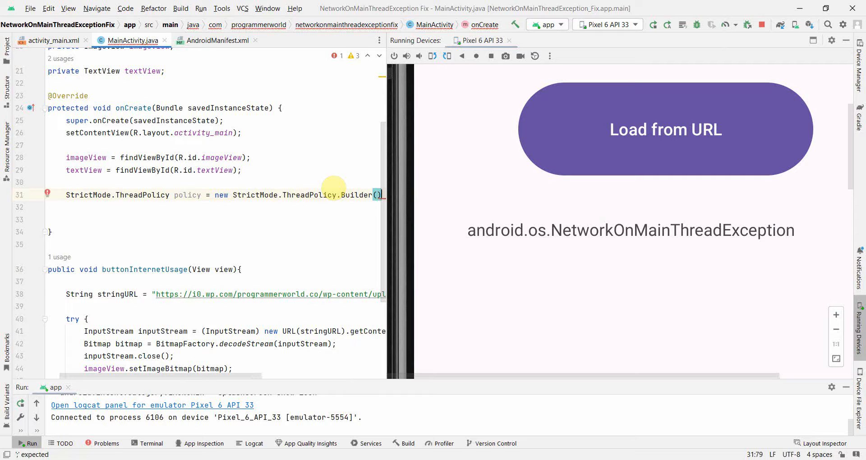
pyautogui.write('.permitAll(')
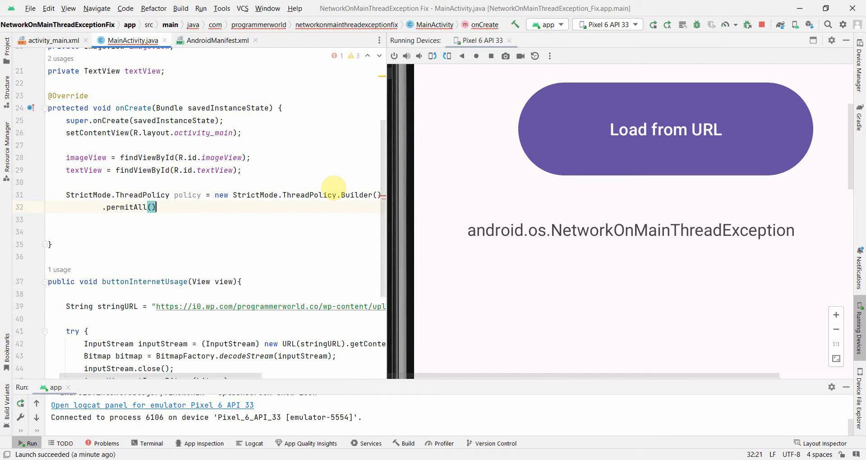
pyautogui.write('.build()')
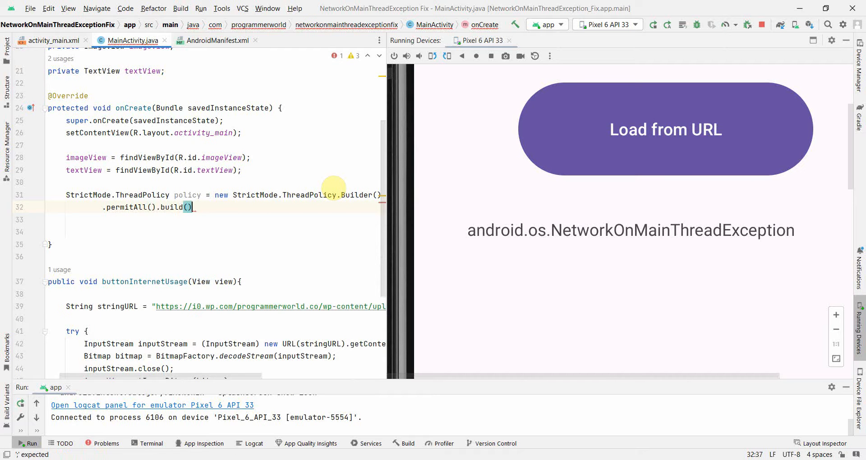
# Apply the policy with StrictMode.setThreadPolicy(policy) and relaunch the app.
pyautogui.write('policy')
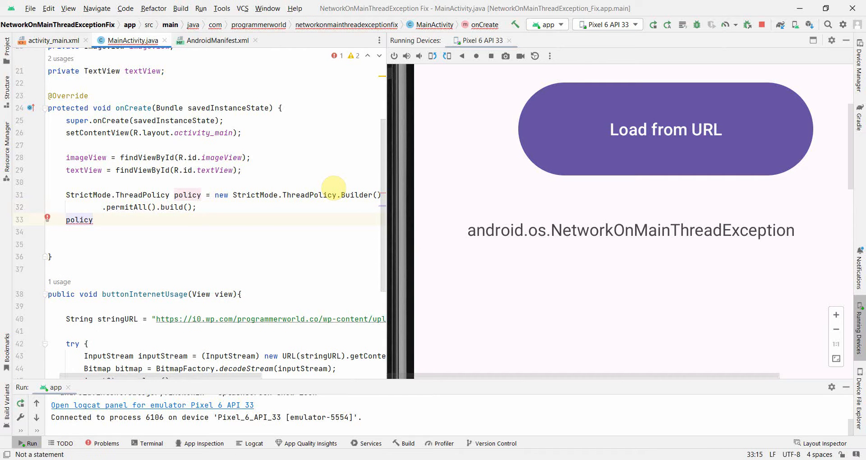
pyautogui.click(94, 219)
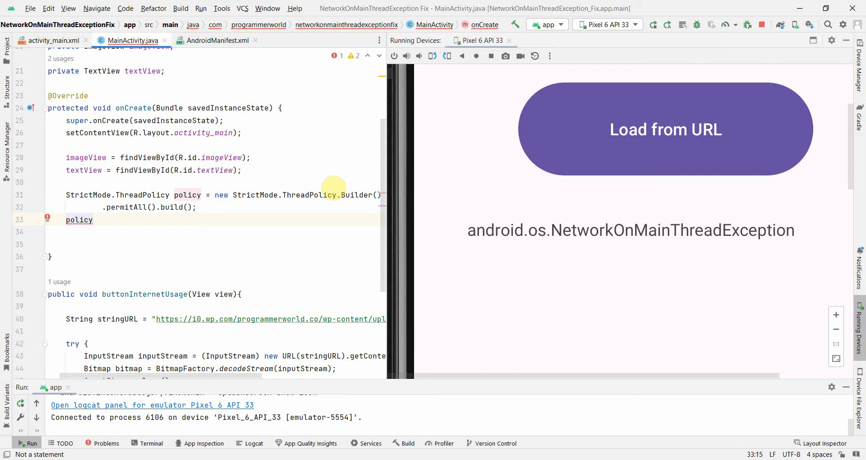
pyautogui.doubleClick(78, 220)
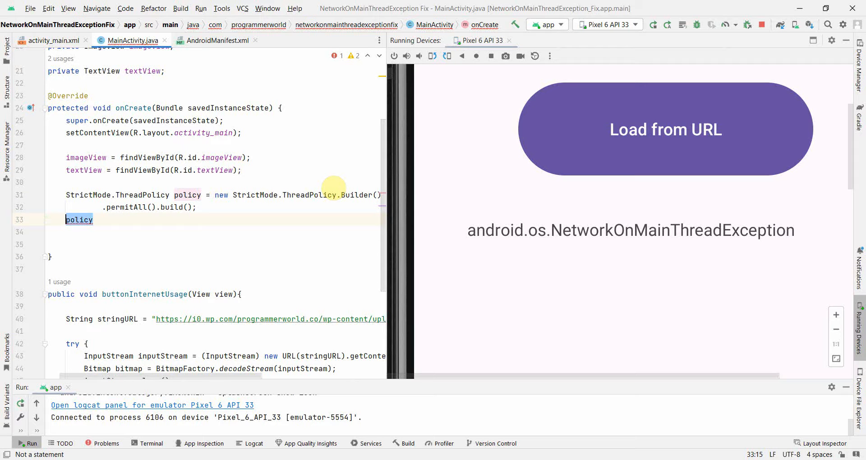
pyautogui.write('StrictMo')
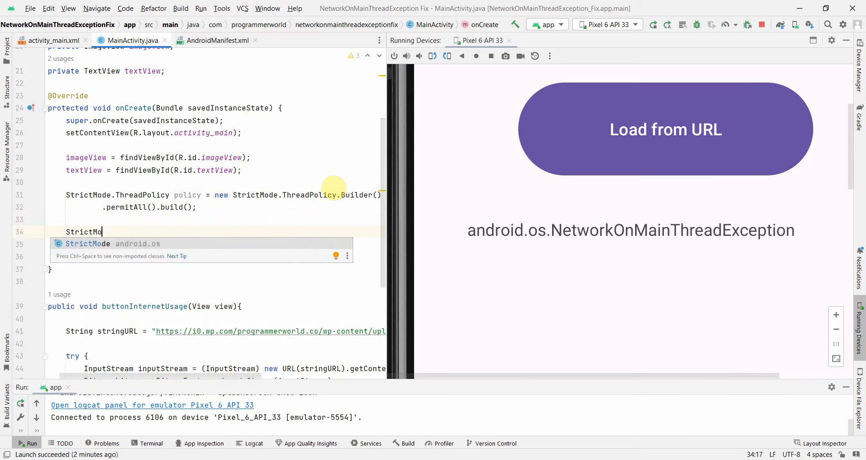
pyautogui.write('.setThreadPolicy(policy);')
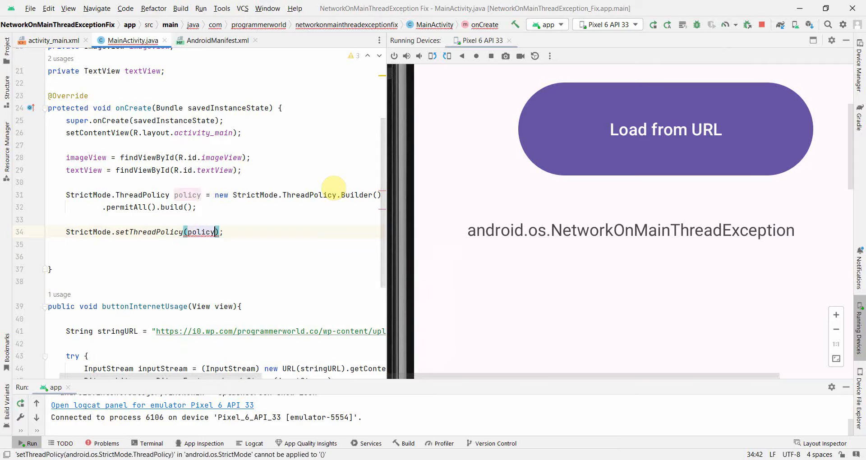
pyautogui.moveTo(256, 194)
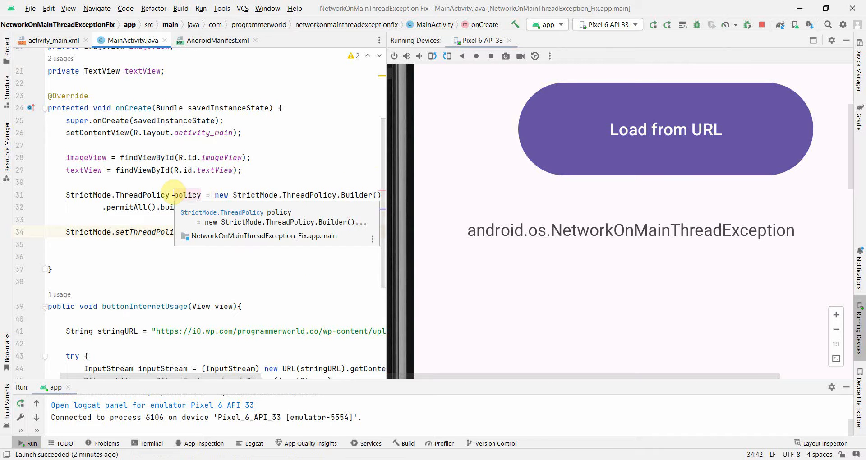
pyautogui.click(119, 207)
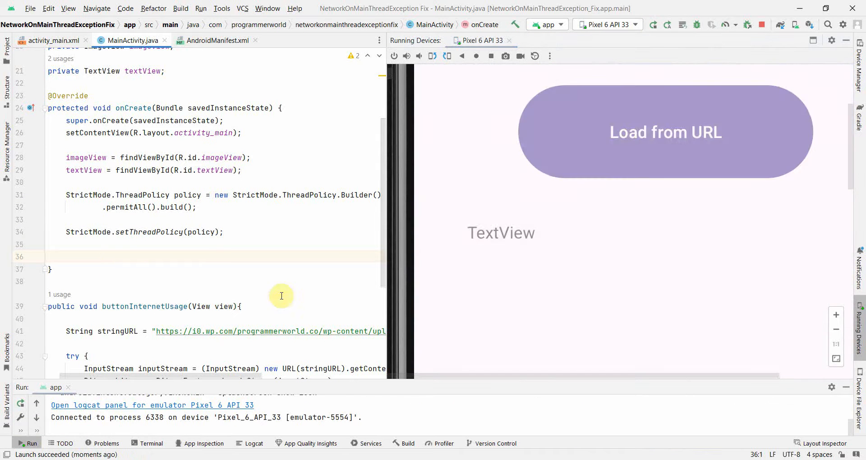
# Tap Load from URL in the emulator to display the flower image.
pyautogui.click(835, 334)
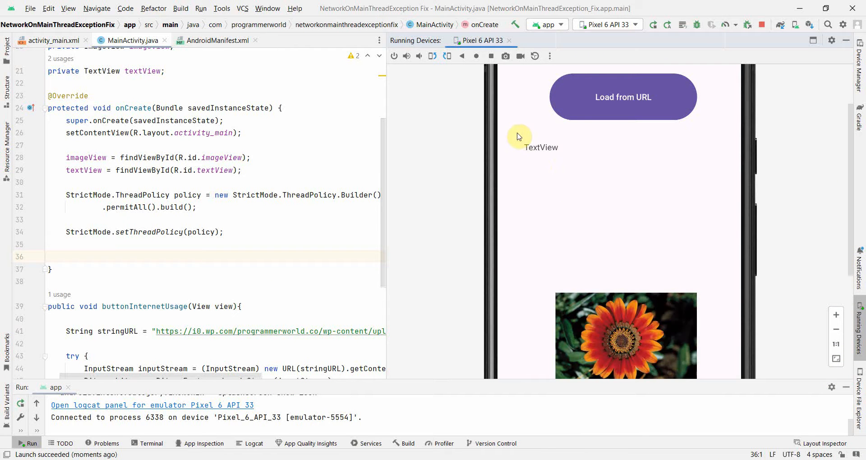
pyautogui.moveTo(558, 162)
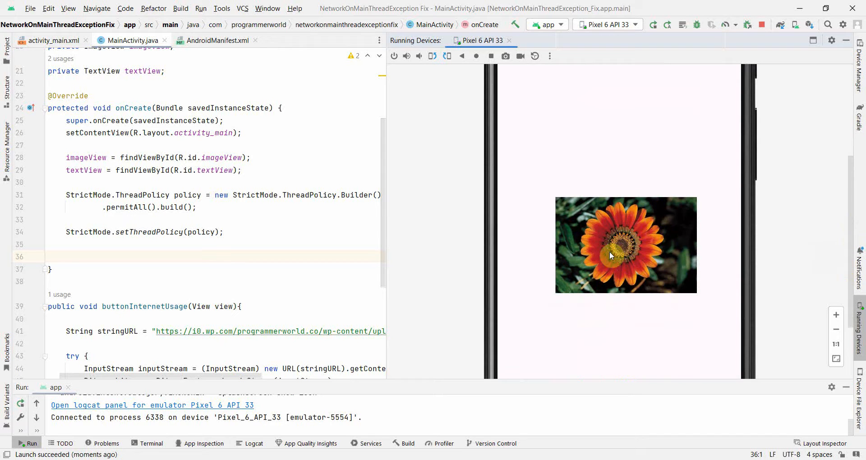
pyautogui.moveTo(384, 231)
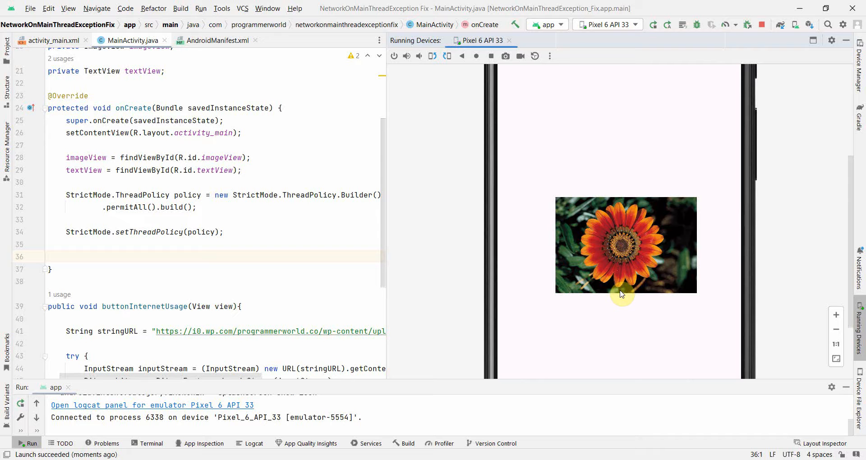
pyautogui.moveTo(552, 241)
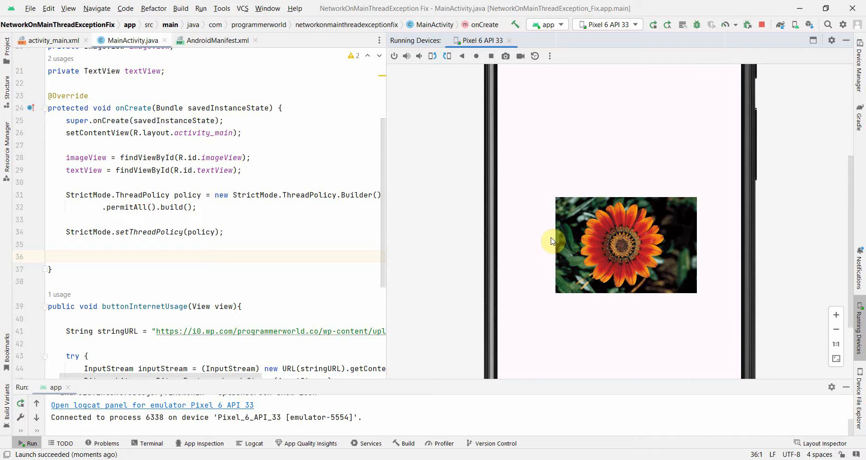
pyautogui.moveTo(438, 258)
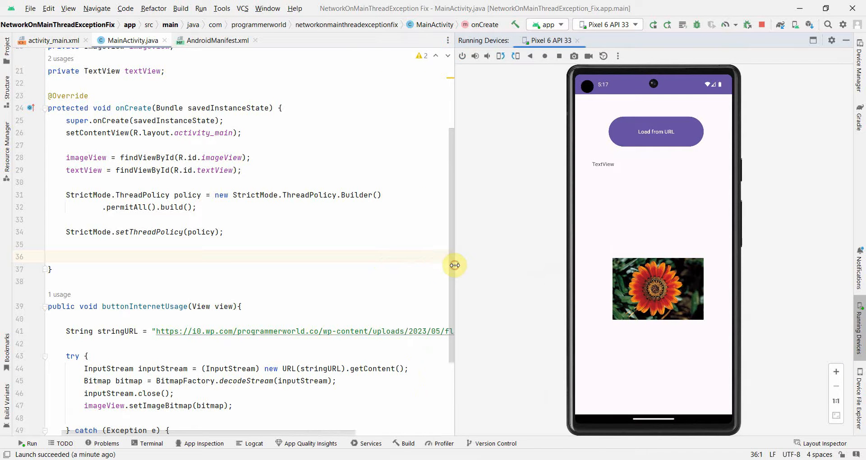
pyautogui.moveTo(449, 233)
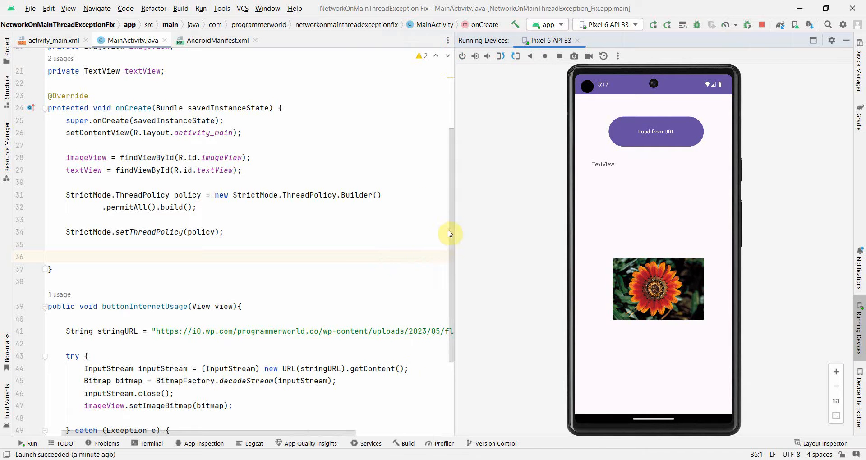
pyautogui.moveTo(342, 244)
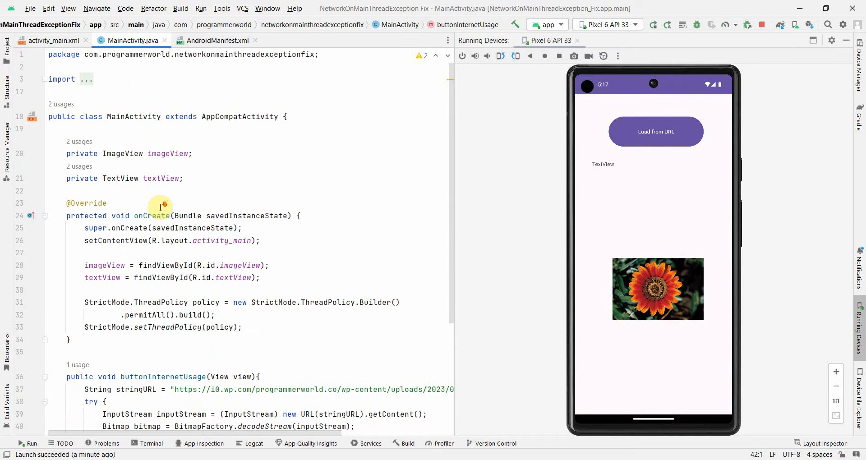
# Scroll through MainActivity.java to review the StrictMode lines.
pyautogui.scroll(-3)
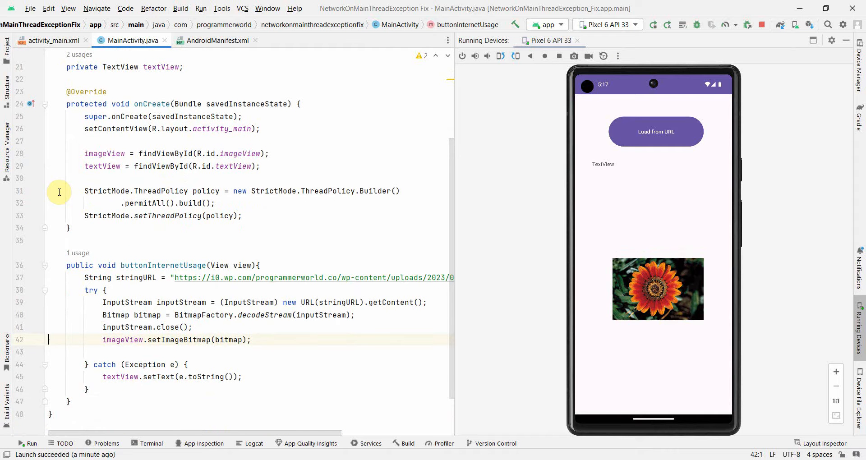
pyautogui.moveTo(55, 189)
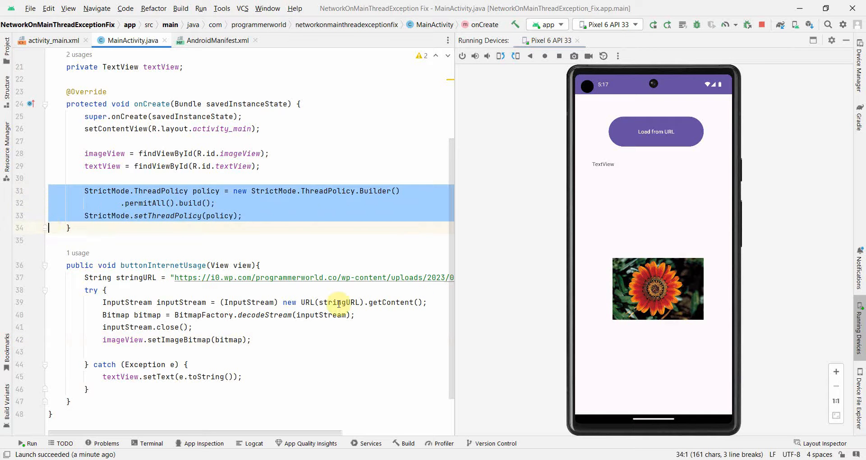
pyautogui.moveTo(338, 368)
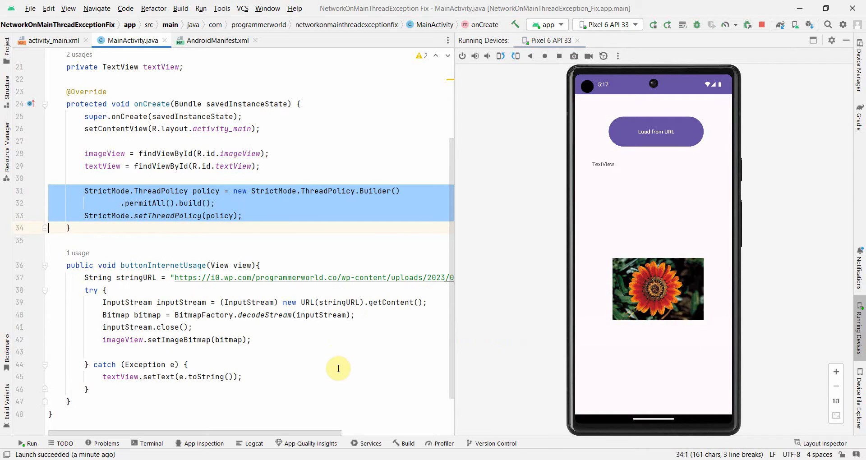